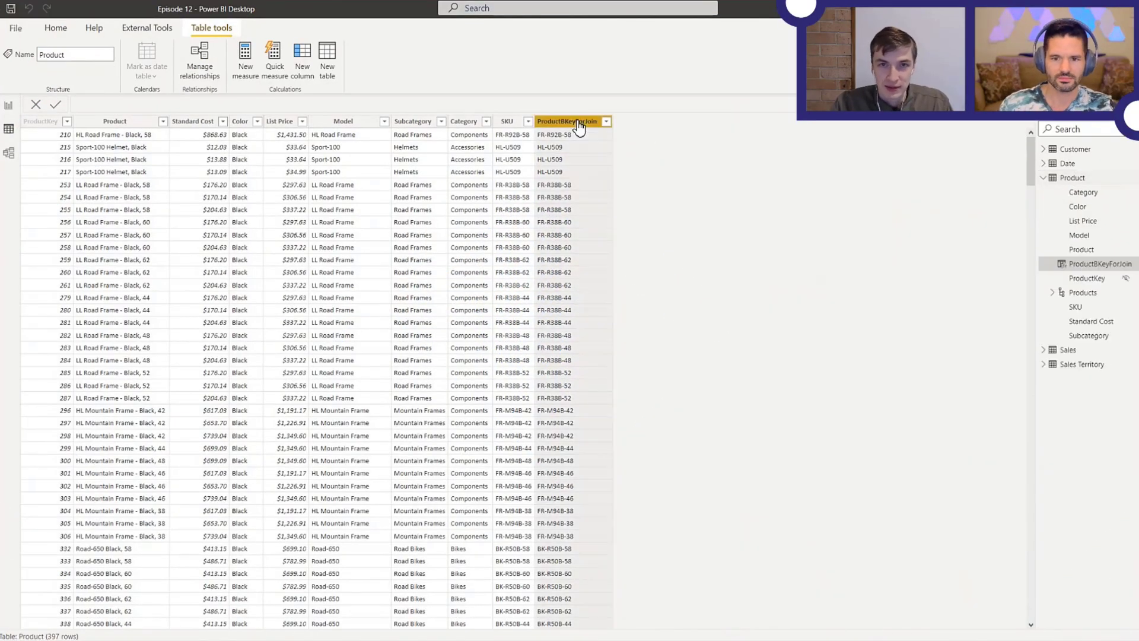
Select the ProductBKeyForJoin column to reveal its UPPER('Product'[SKU]) formula.
{"action": "left_click", "coordinate": [567, 121]}
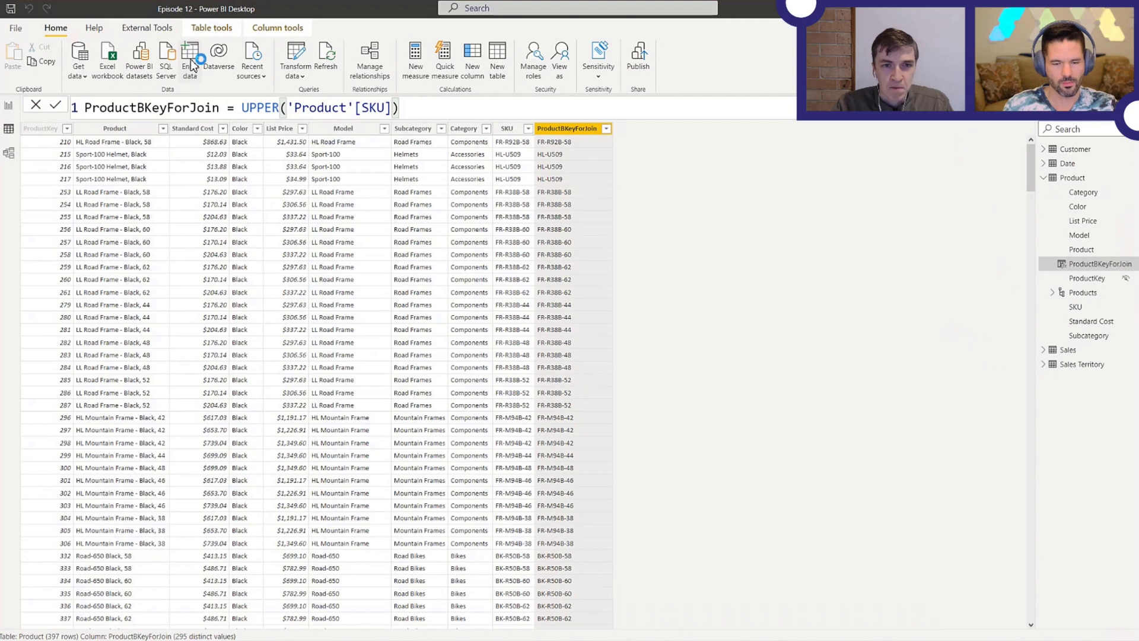
Start an Enter data table and fill Column1 rows with A and a.
{"action": "left_click", "coordinate": [188, 56]}
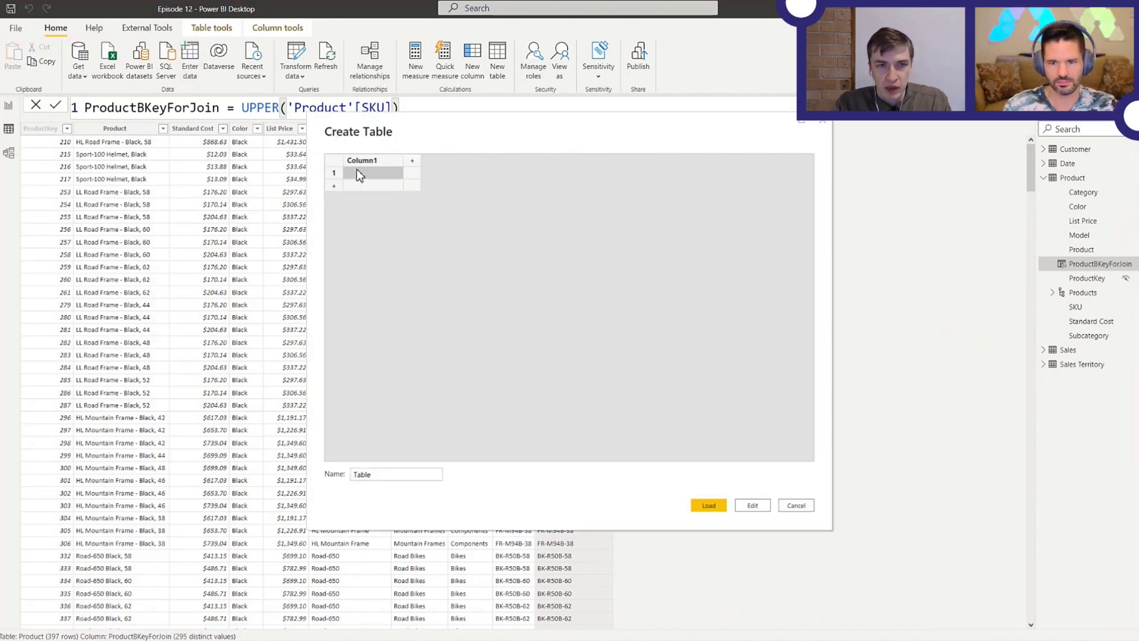
{"action": "type", "text": "A"}
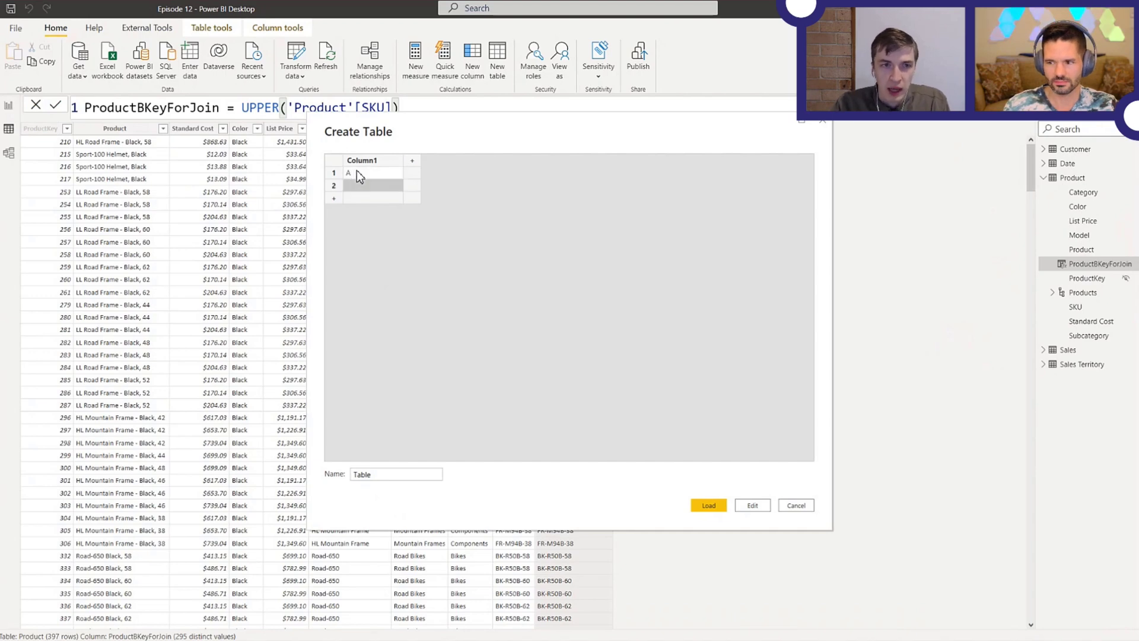
{"action": "type", "text": "a"}
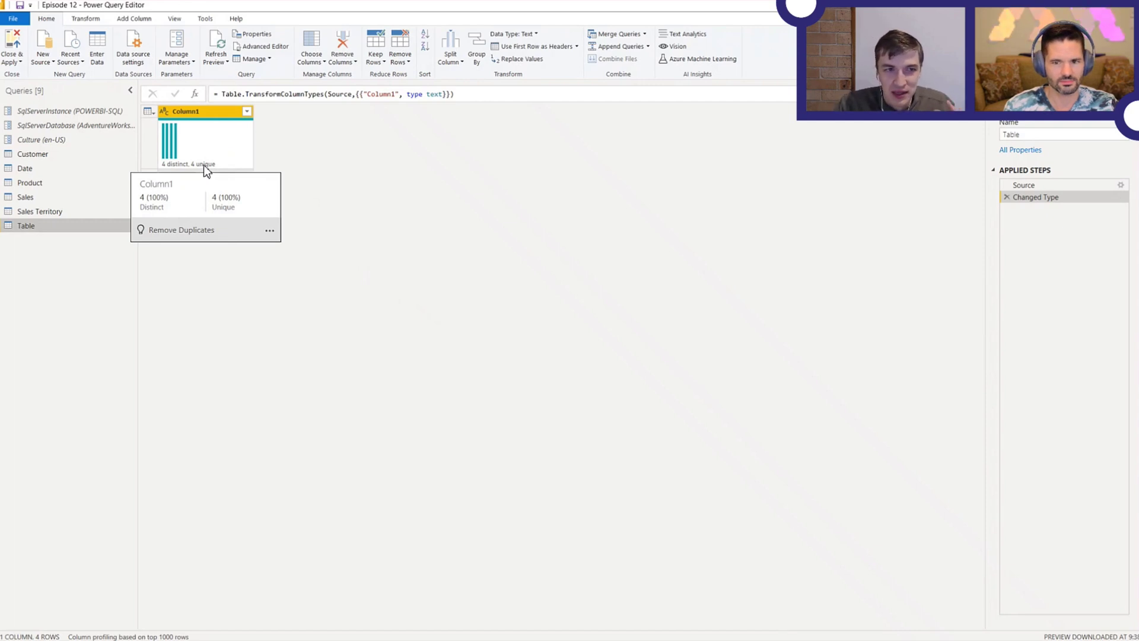
{"action": "mouse_move", "coordinate": [196, 171]}
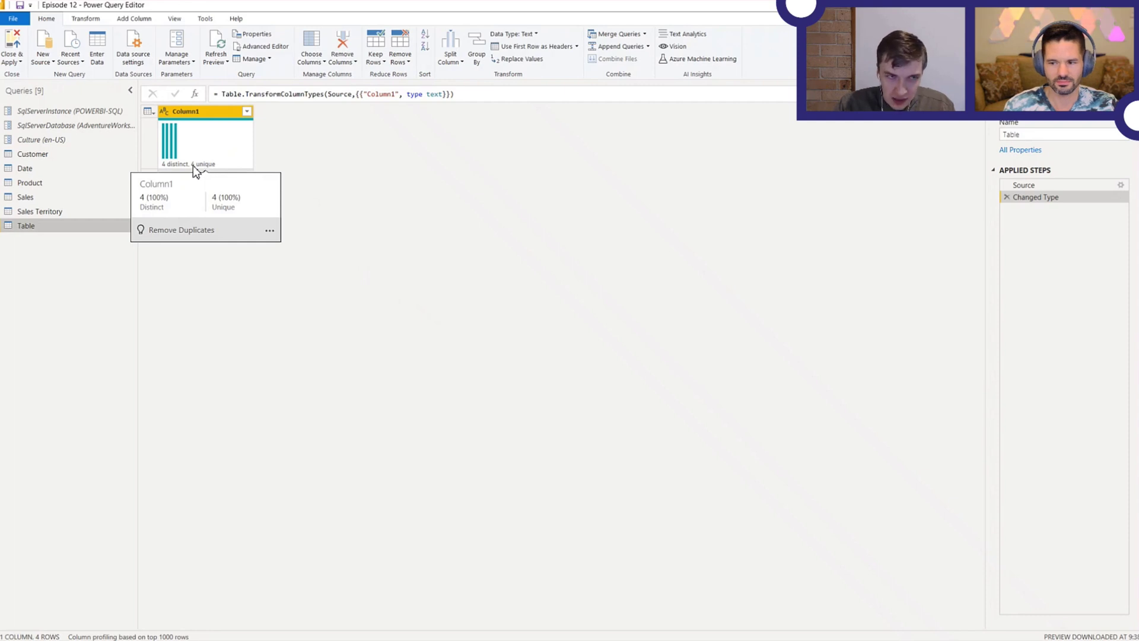
{"action": "mouse_move", "coordinate": [183, 171]}
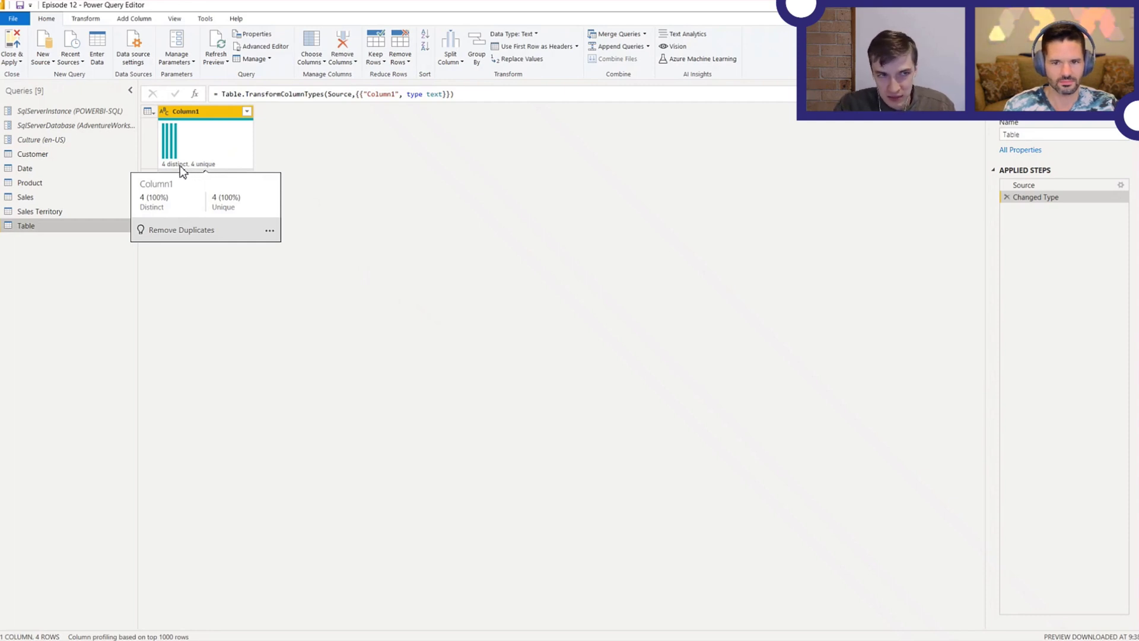
{"action": "mouse_move", "coordinate": [188, 171]}
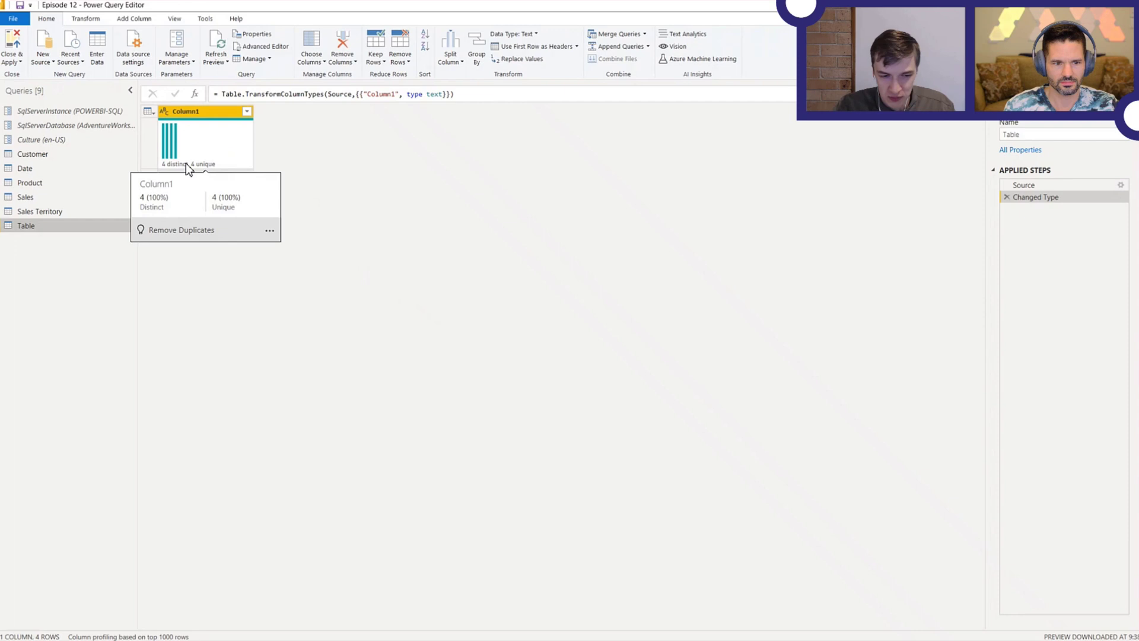
{"action": "left_click", "coordinate": [306, 190]}
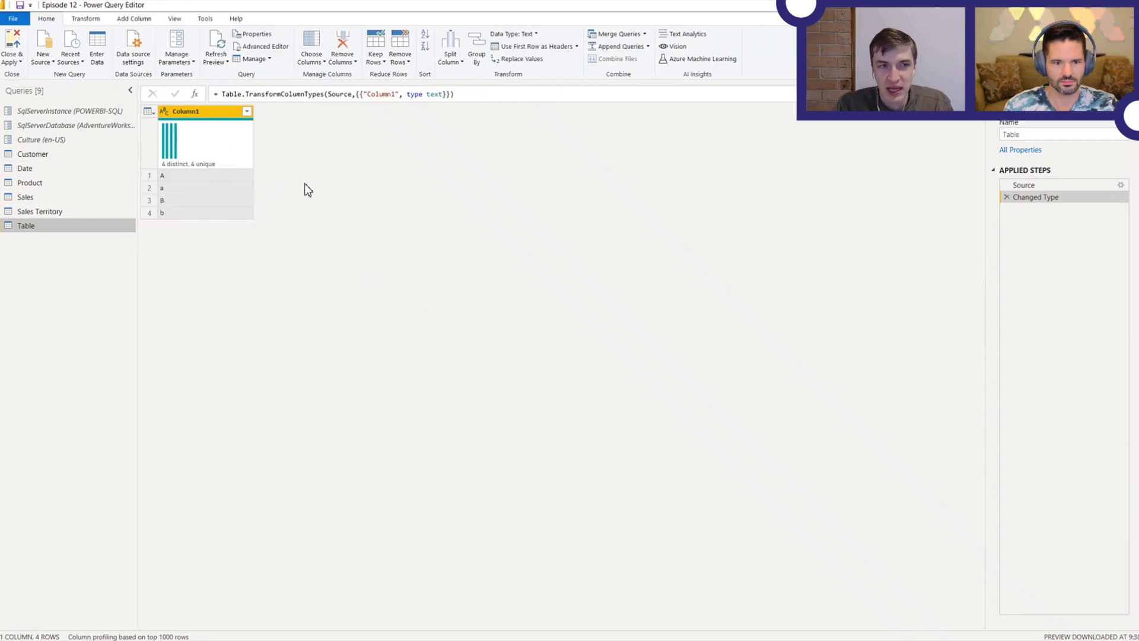
{"action": "mouse_move", "coordinate": [294, 141]}
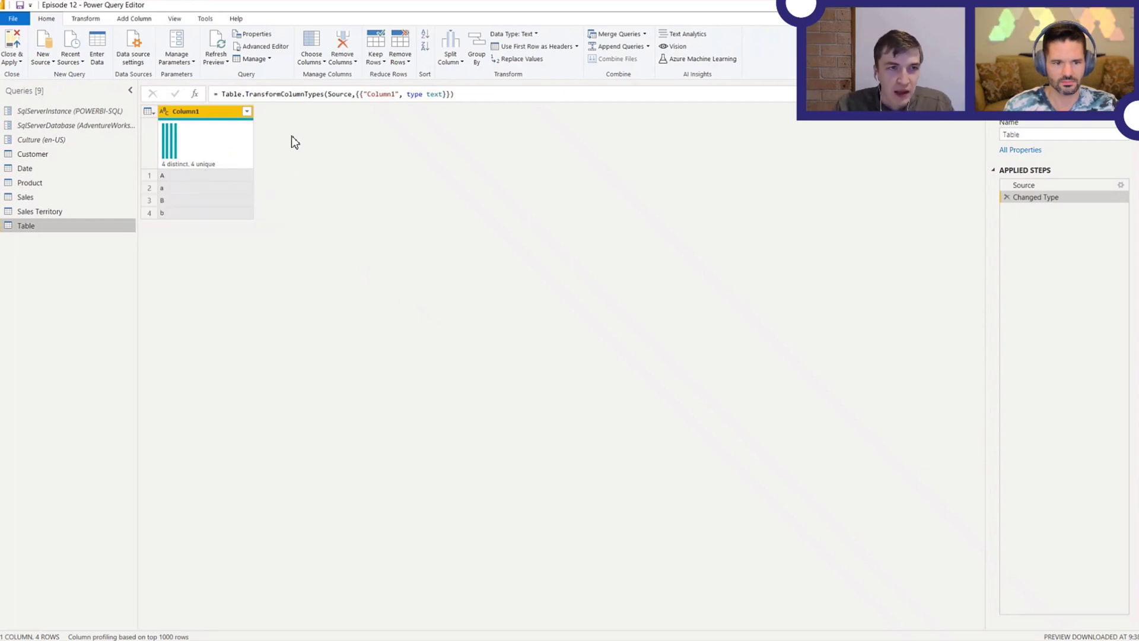
{"action": "mouse_move", "coordinate": [218, 112]}
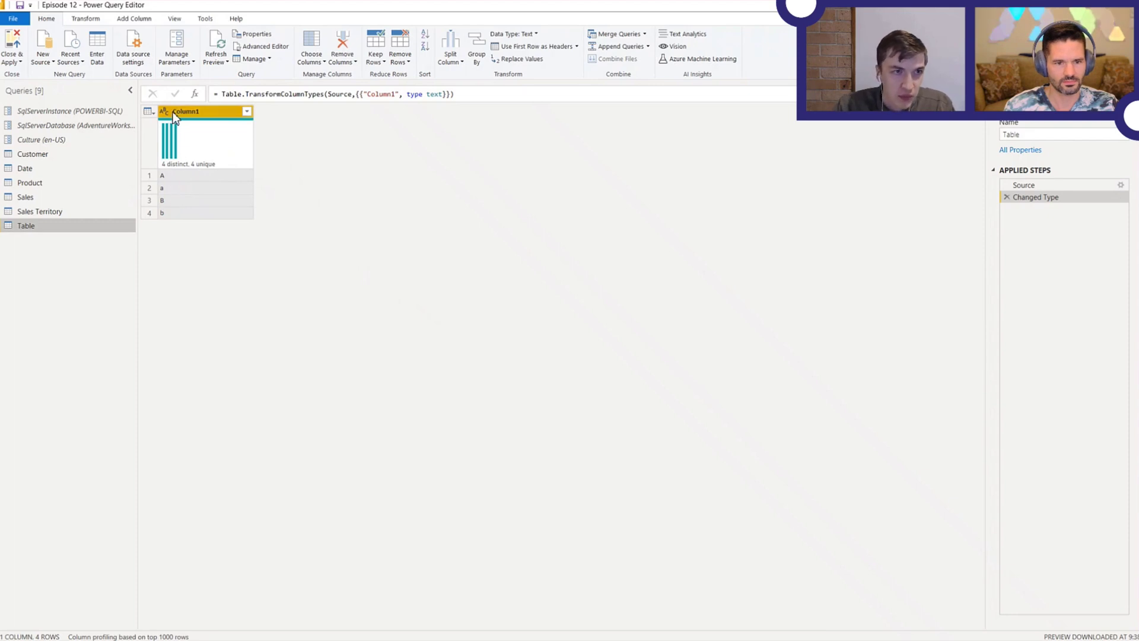
{"action": "left_click", "coordinate": [86, 19]}
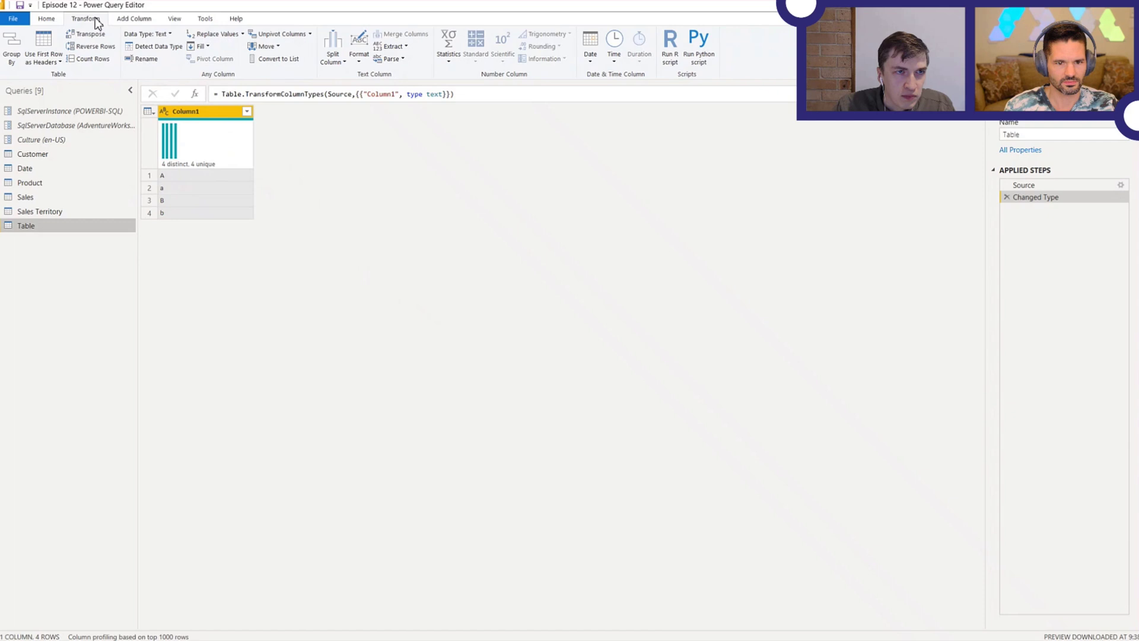
{"action": "left_click", "coordinate": [448, 42]}
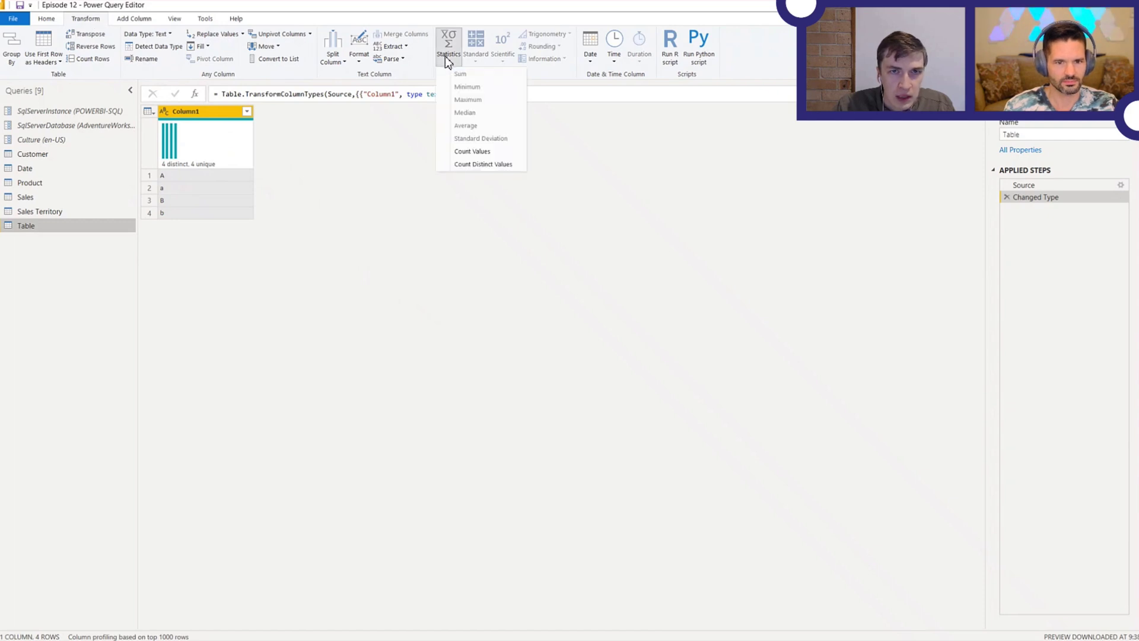
{"action": "left_click", "coordinate": [484, 163]}
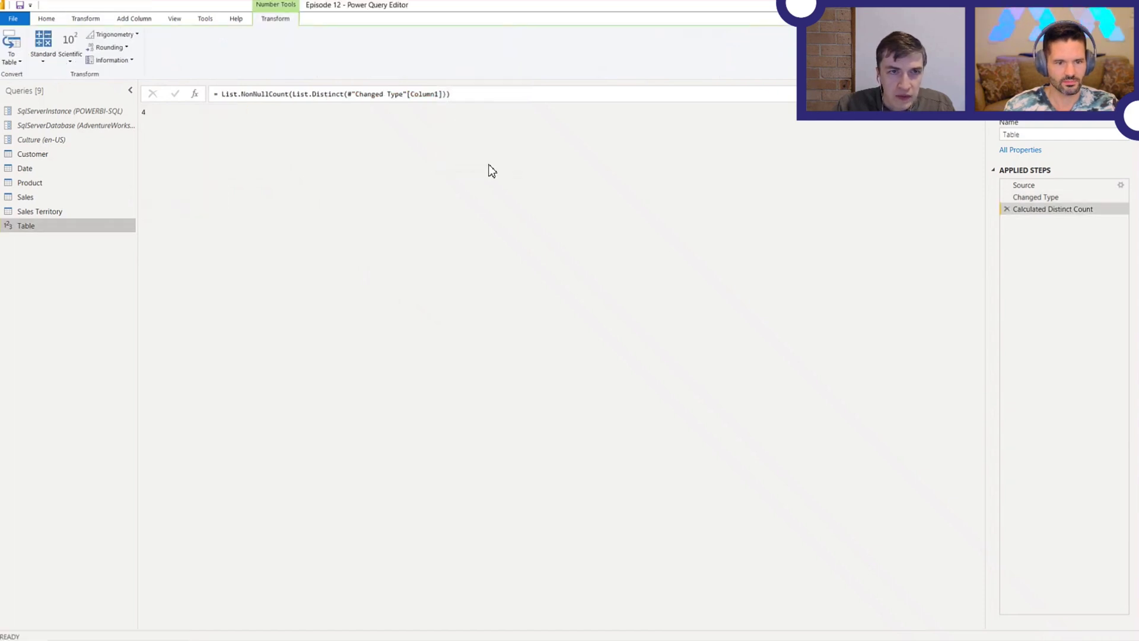
{"action": "mouse_move", "coordinate": [482, 144]}
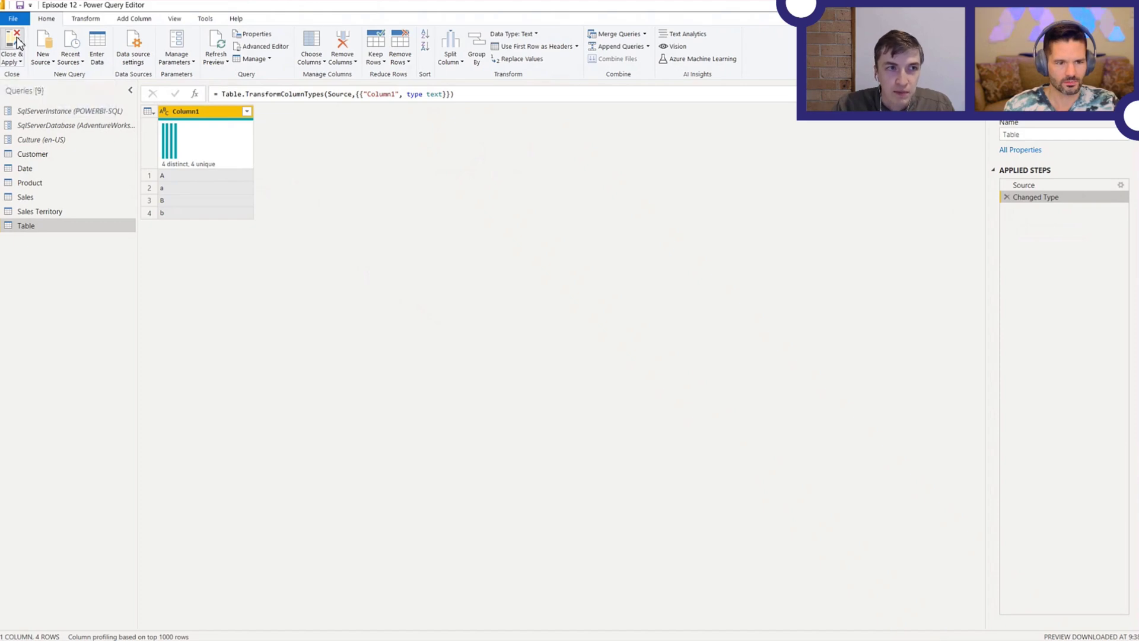
Close & Apply the query so Table loads into the model.
{"action": "left_click", "coordinate": [12, 40]}
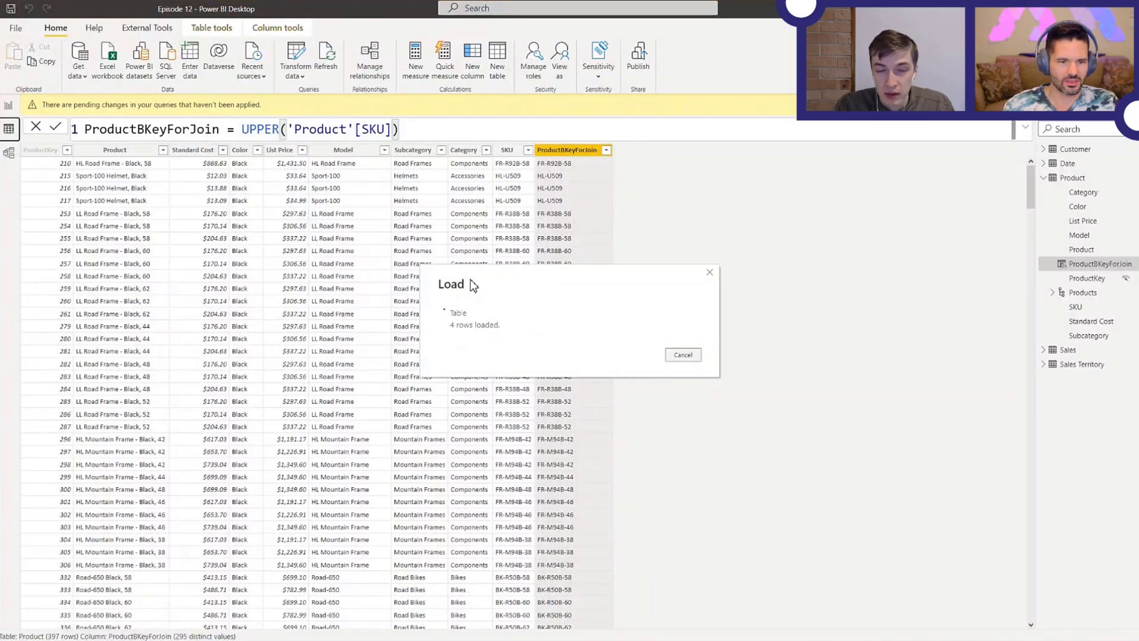
{"action": "left_click", "coordinate": [683, 354]}
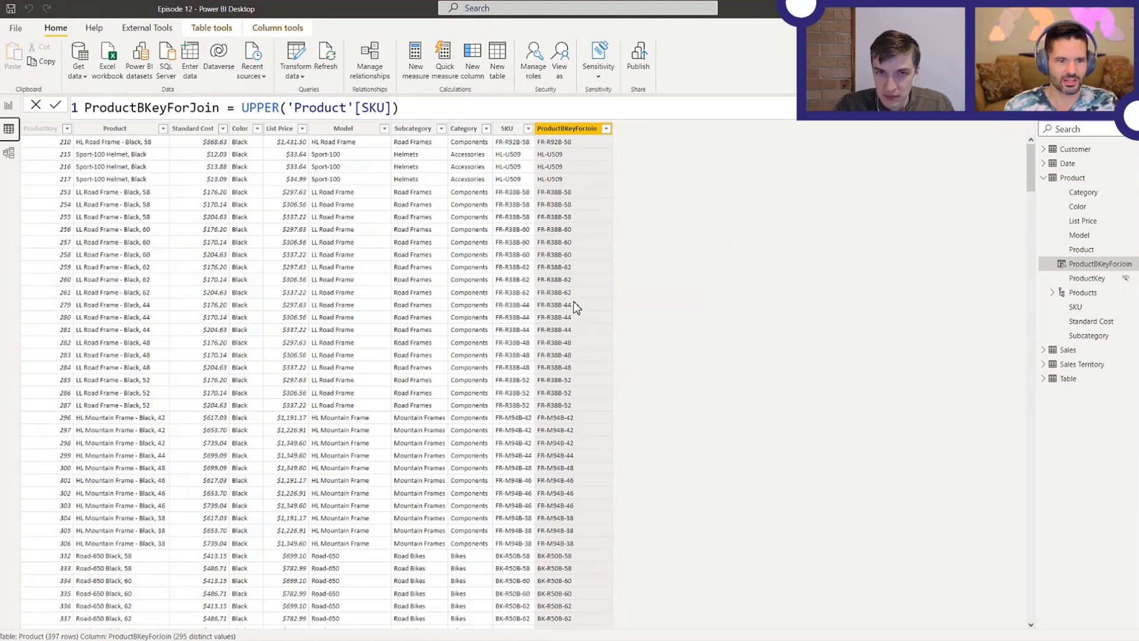
{"action": "mouse_move", "coordinate": [572, 311]}
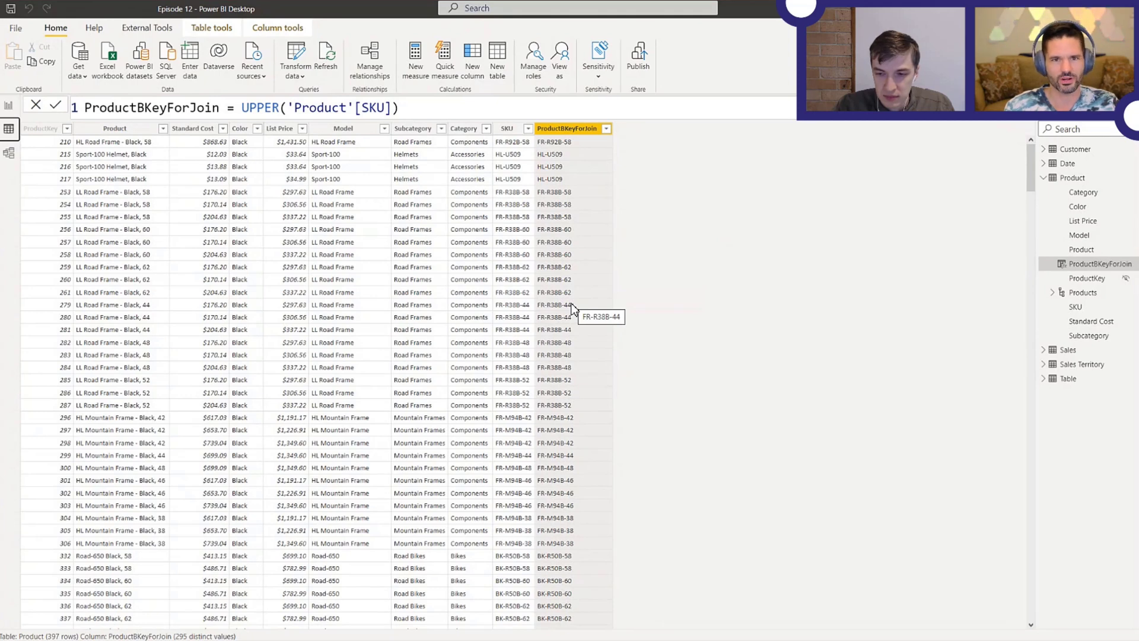
{"action": "mouse_move", "coordinate": [578, 308]}
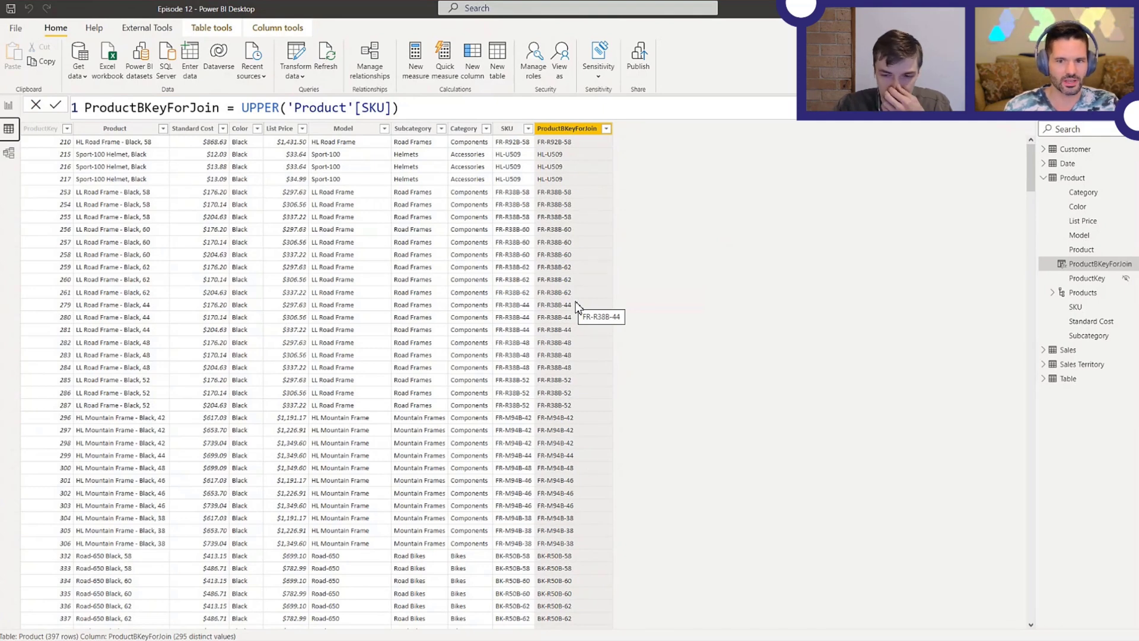
{"action": "mouse_move", "coordinate": [578, 306]}
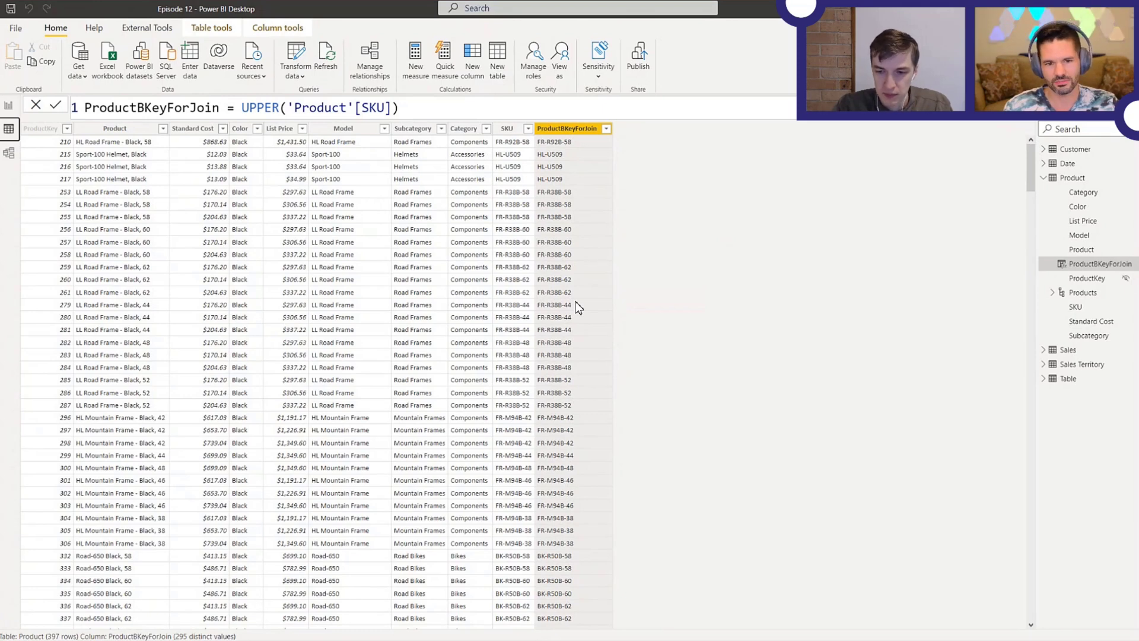
{"action": "mouse_move", "coordinate": [581, 319]}
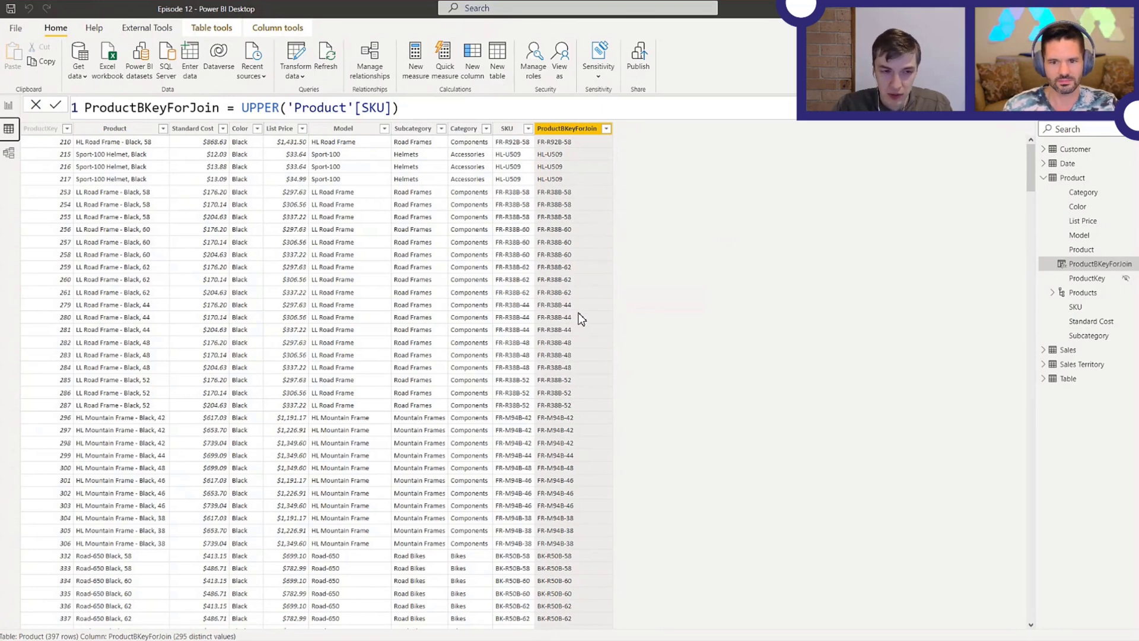
{"action": "mouse_move", "coordinate": [579, 318]}
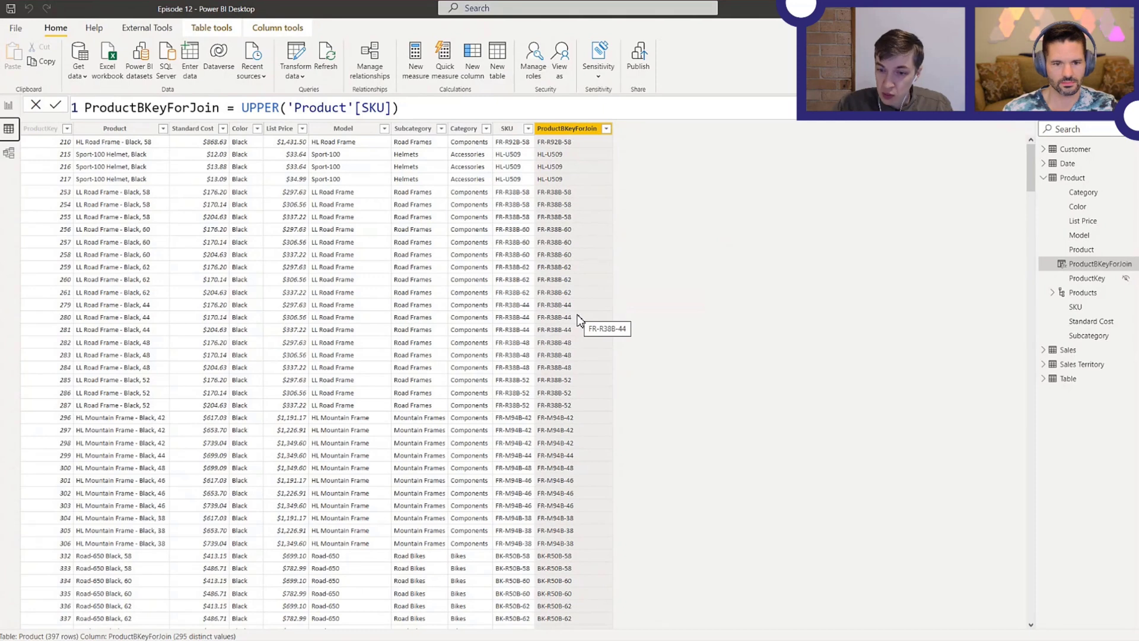
{"action": "mouse_move", "coordinate": [1094, 396]}
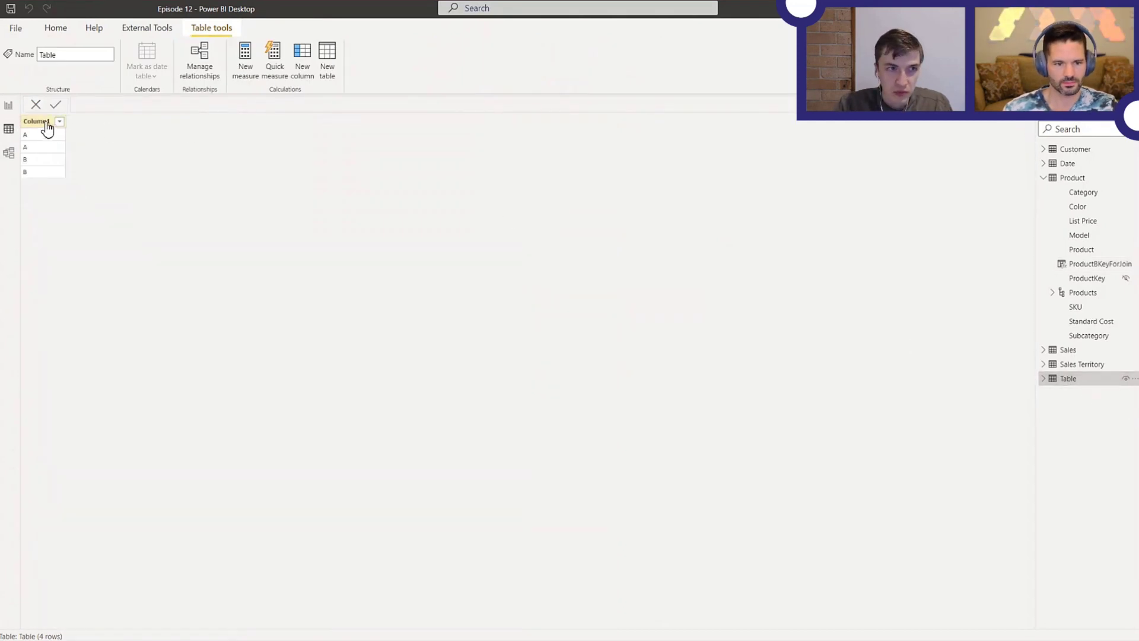
Select Column1 to read its 2 distinct values across 4 rows.
{"action": "left_click", "coordinate": [37, 122]}
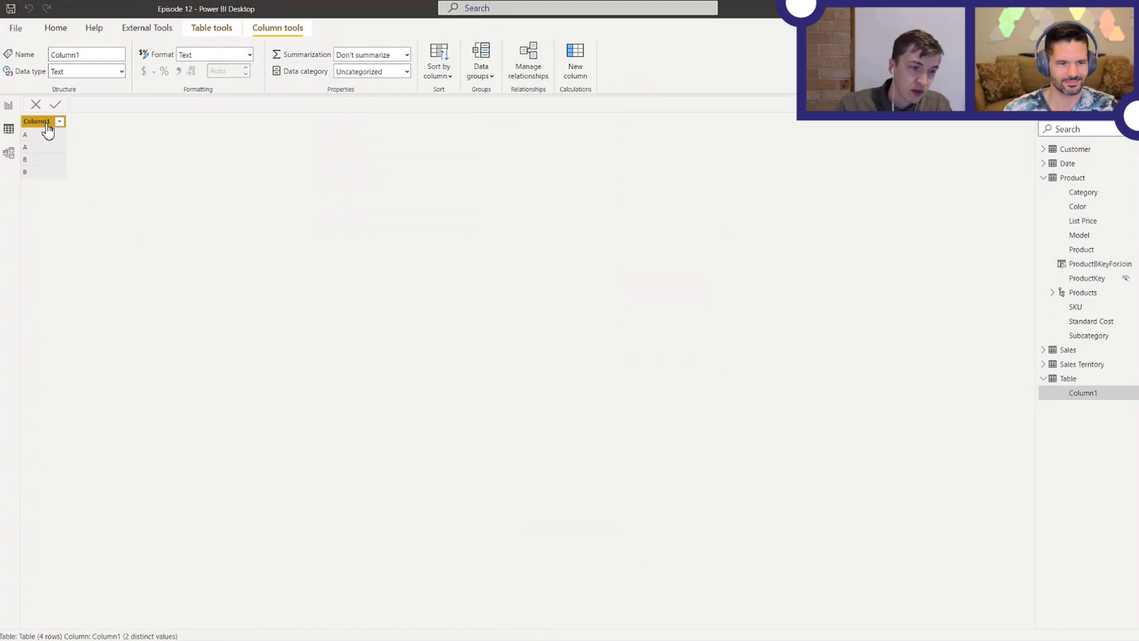
{"action": "mouse_move", "coordinate": [149, 446]}
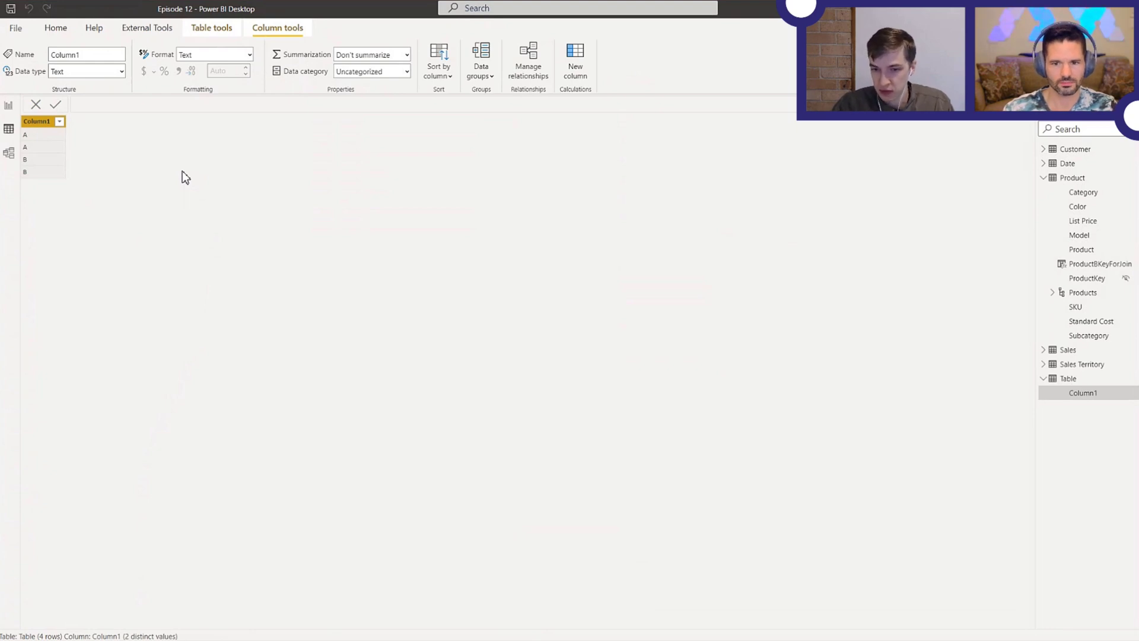
{"action": "mouse_move", "coordinate": [189, 178]}
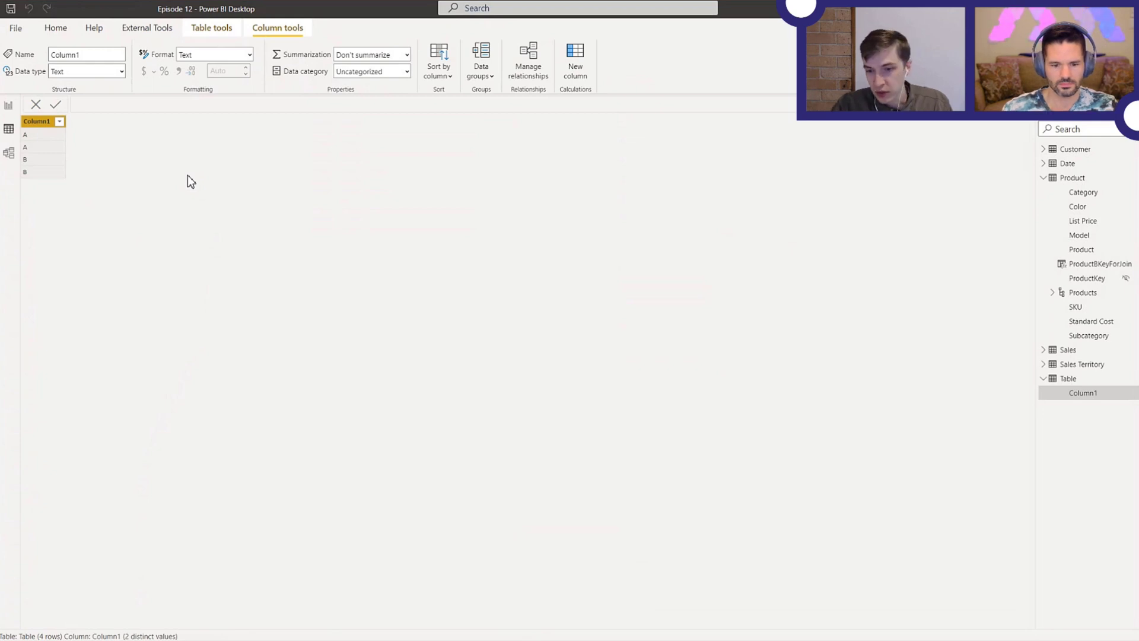
{"action": "mouse_move", "coordinate": [108, 135]}
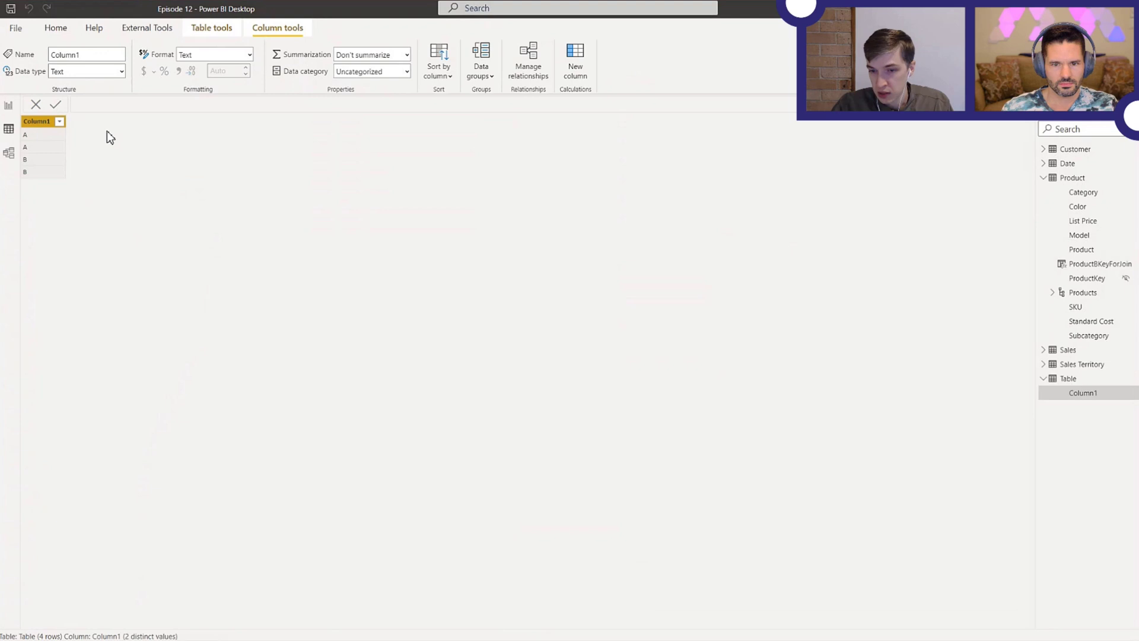
Enter a second table with lowercase rows a, b, b and load it as Table (2).
{"action": "left_click", "coordinate": [54, 29]}
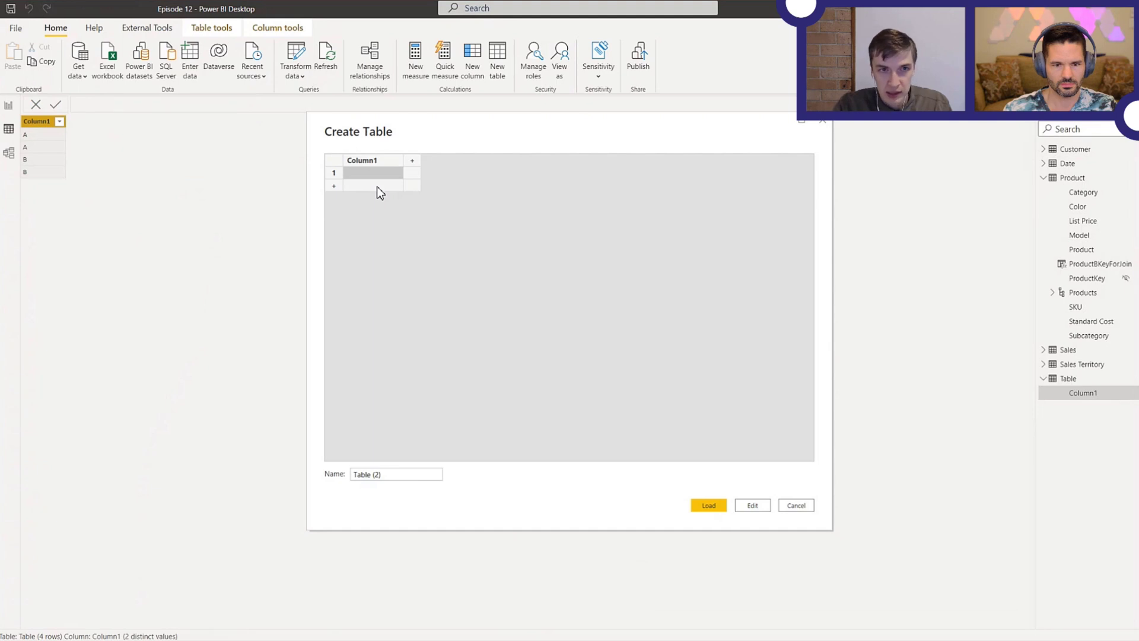
{"action": "type", "text": "a"}
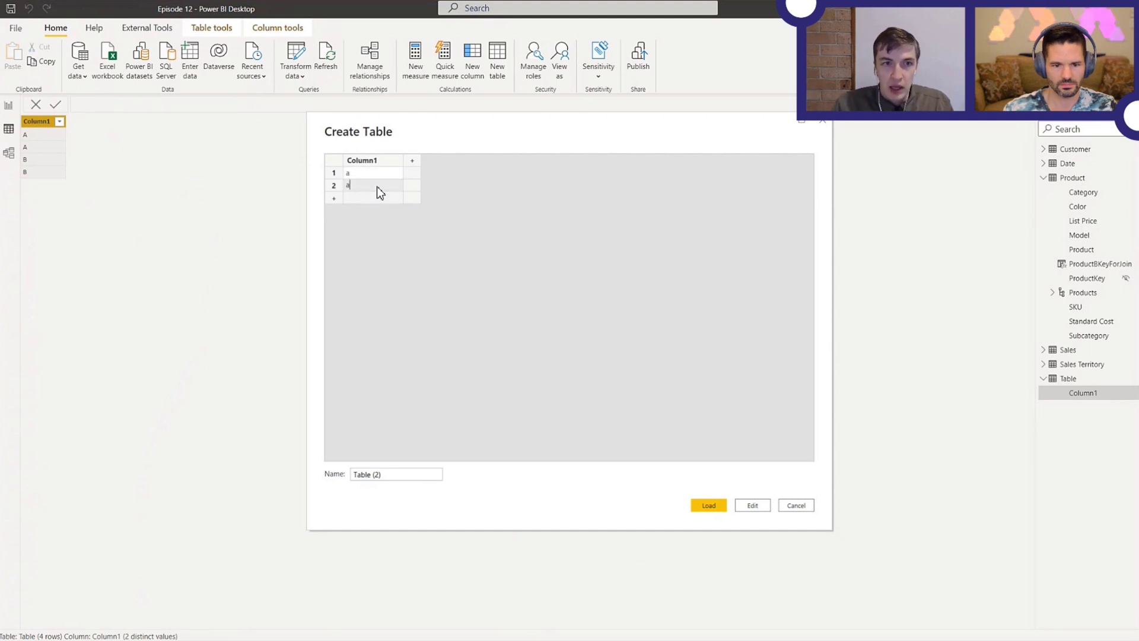
{"action": "type", "text": "b"}
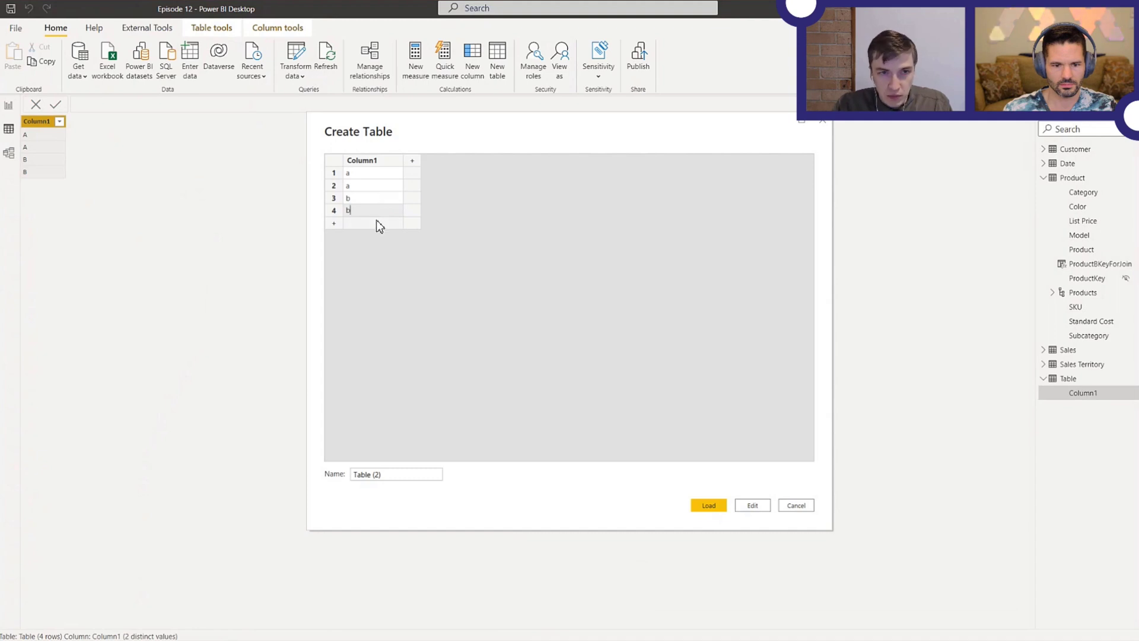
{"action": "type", "text": "b"}
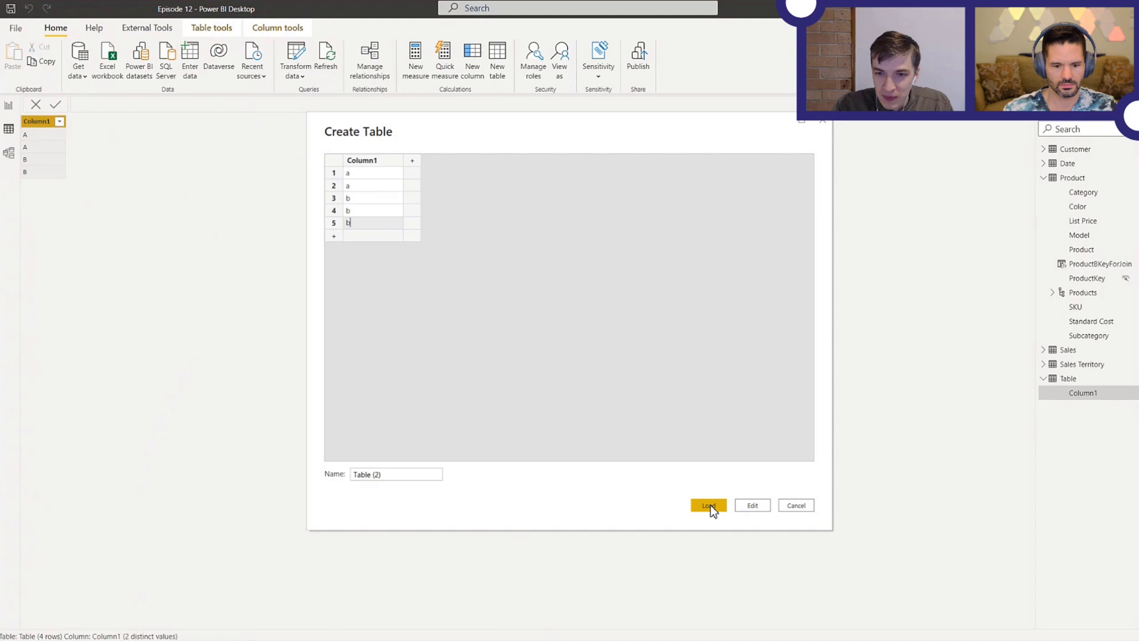
{"action": "left_click", "coordinate": [707, 506]}
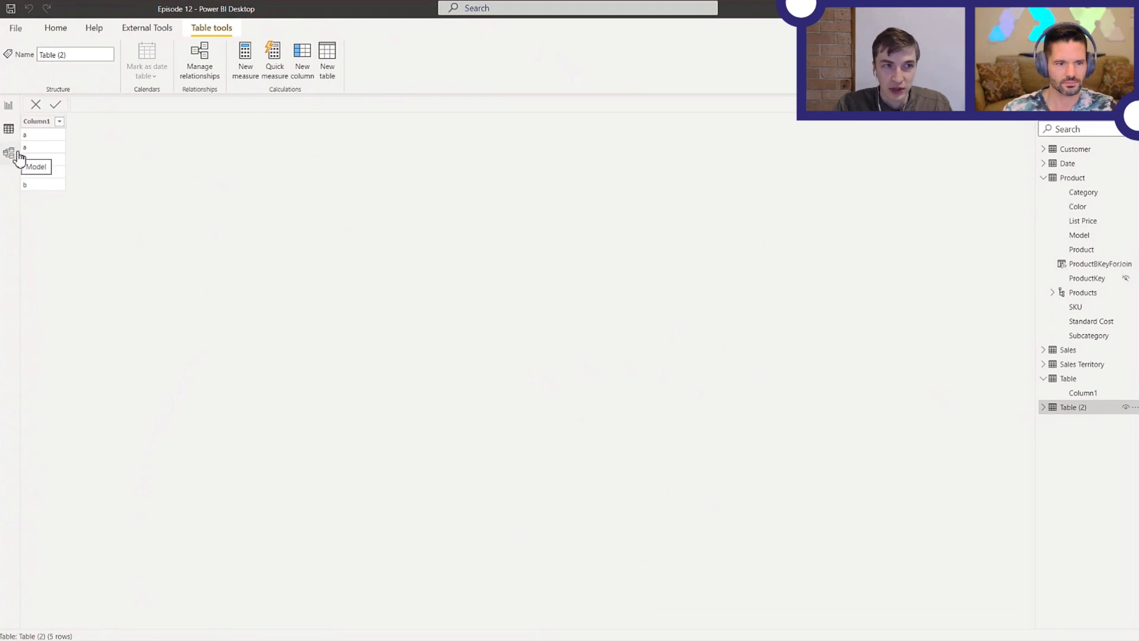
In Model view, confirm a many-to-many, both-directions relationship between Table (2)[Column1] and Table[Column1].
{"action": "left_click", "coordinate": [9, 152]}
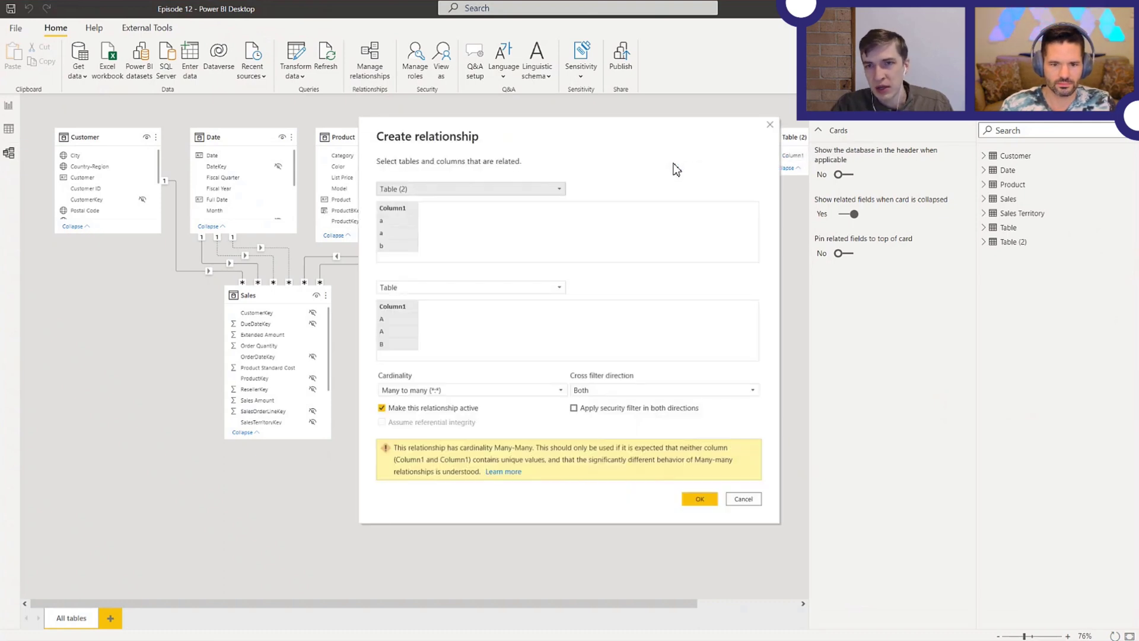
{"action": "mouse_move", "coordinate": [553, 379]}
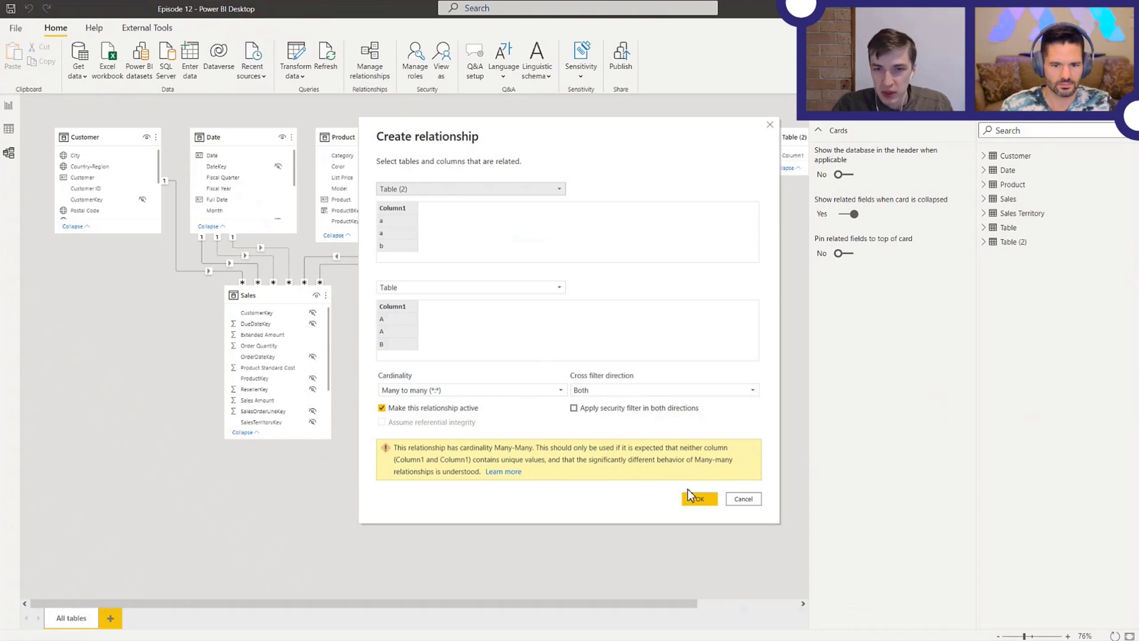
{"action": "left_click", "coordinate": [700, 499]}
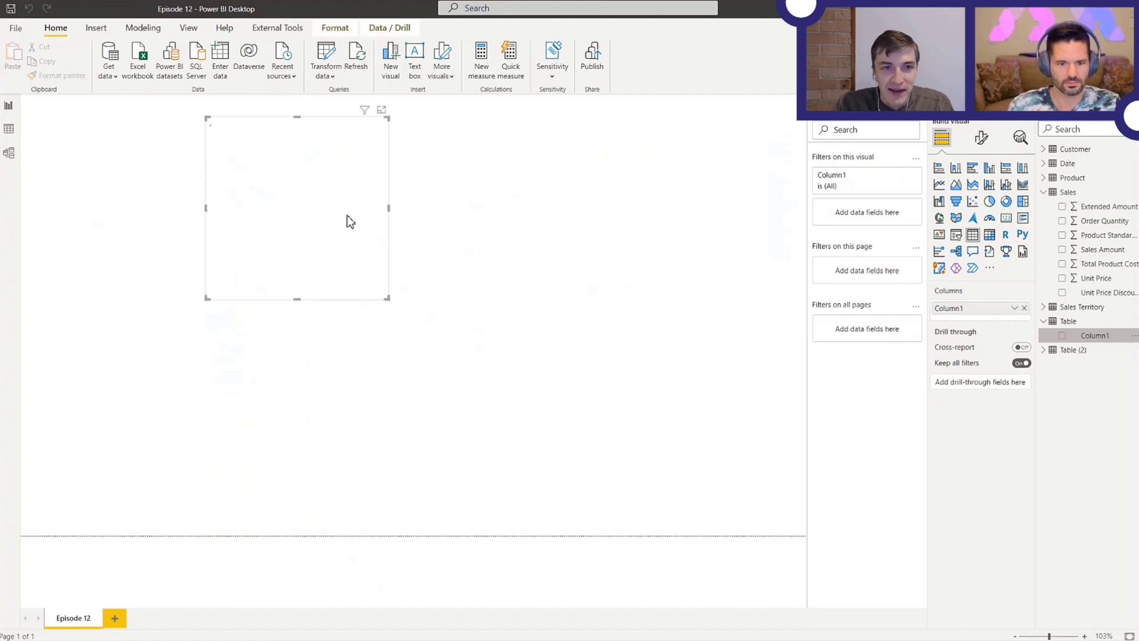
Show Table's Column1 in a table visual with a Count of Table (2)'s Column1: 2, 3, total 5.
{"action": "left_click", "coordinate": [1061, 335]}
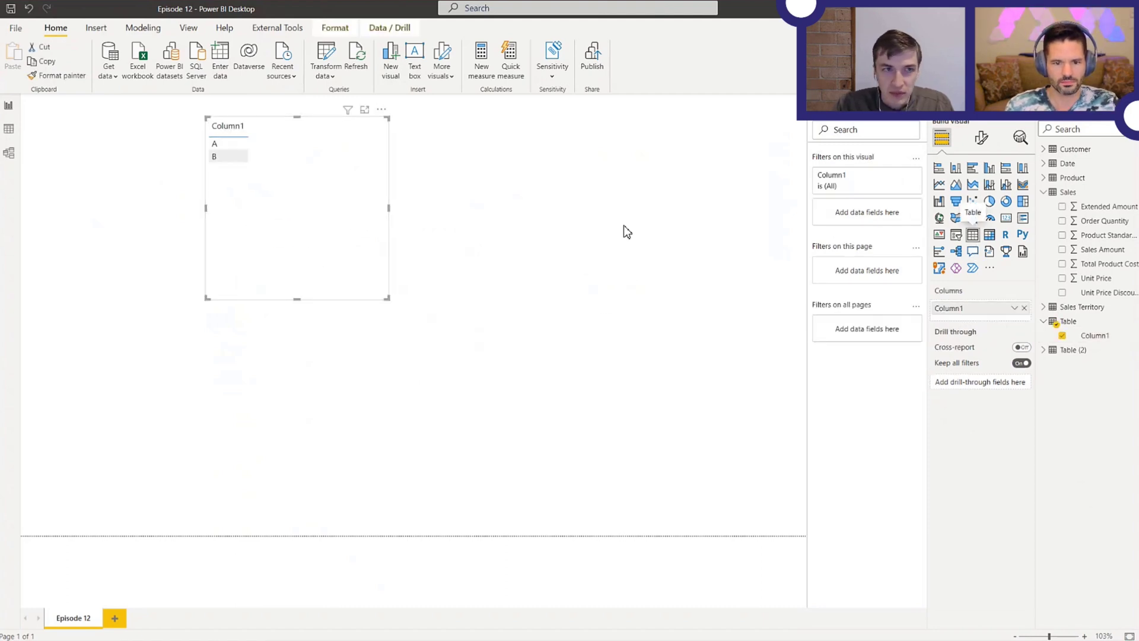
{"action": "left_click", "coordinate": [1042, 350]}
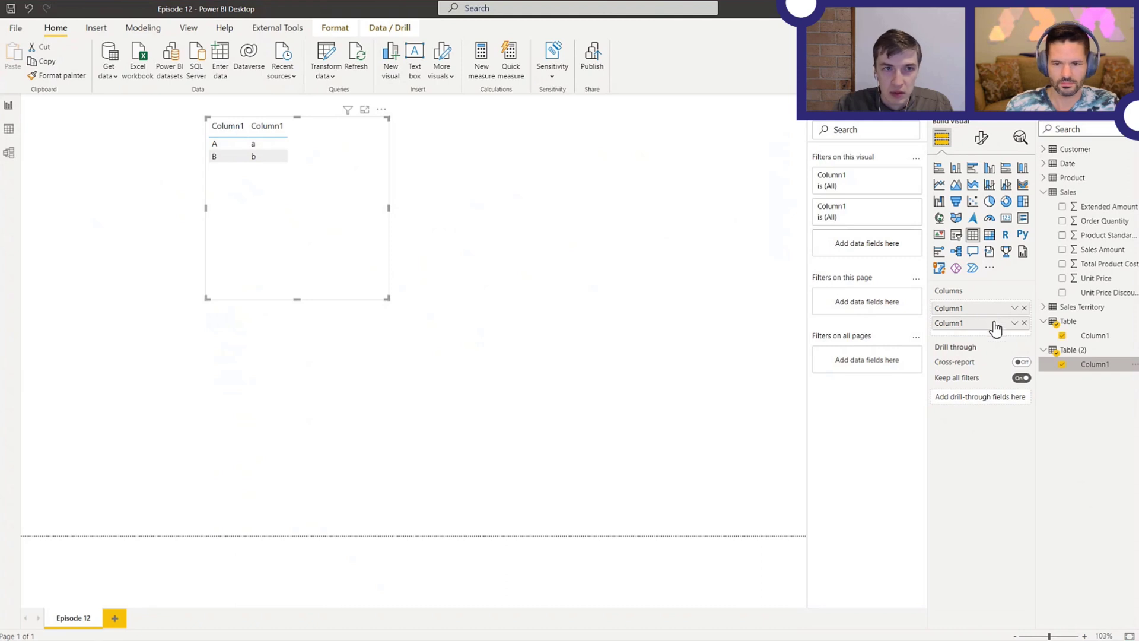
{"action": "left_click", "coordinate": [1014, 322]}
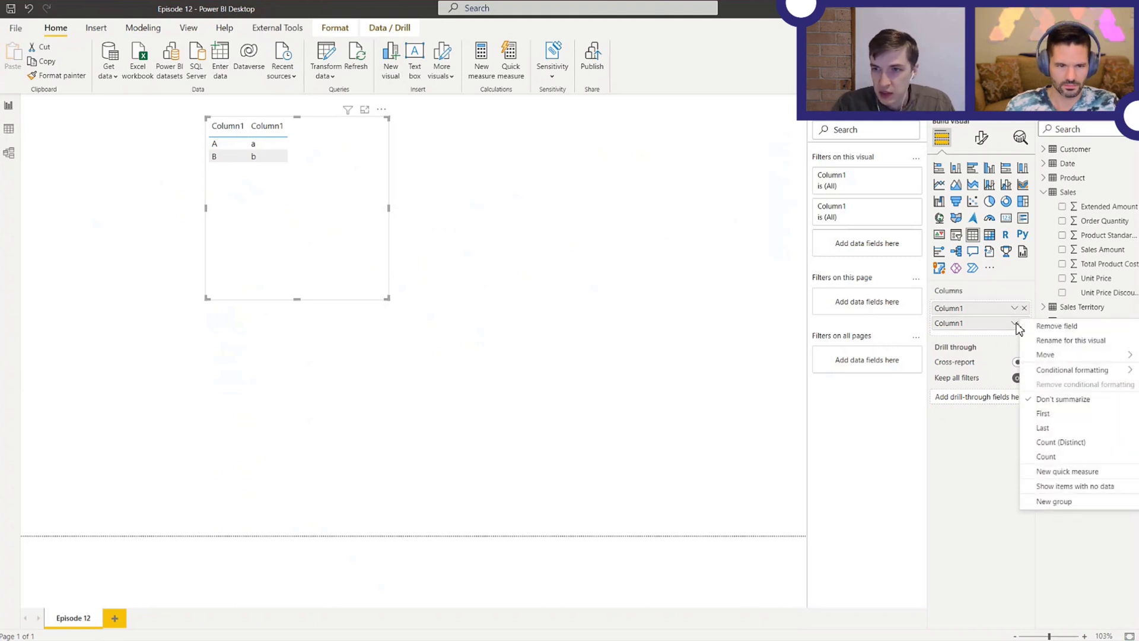
{"action": "left_click", "coordinate": [1046, 456]}
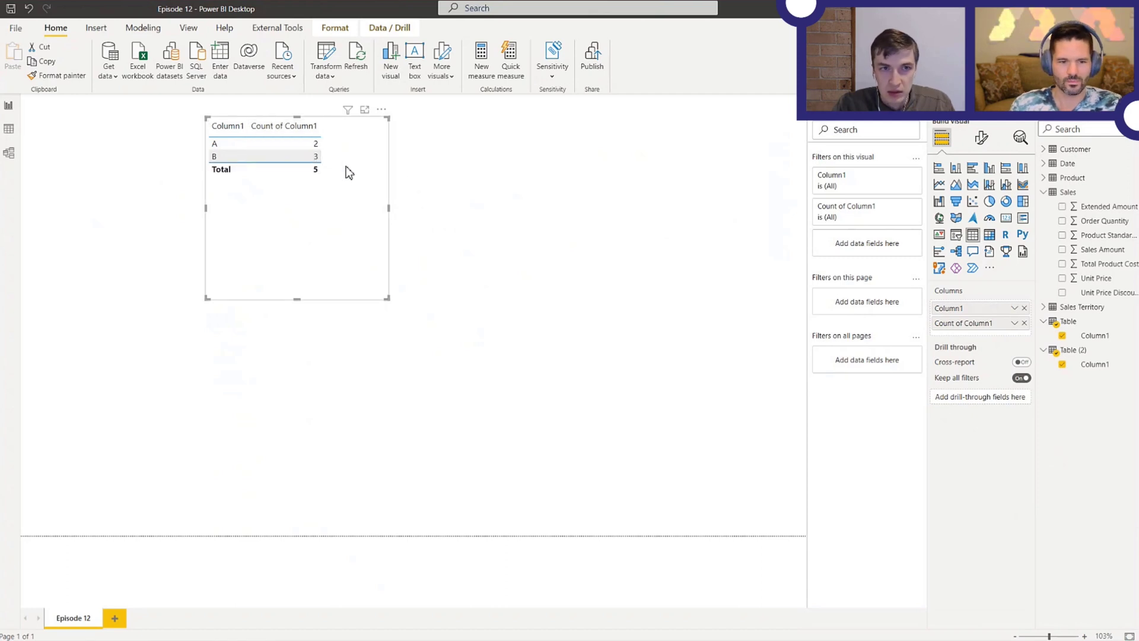
{"action": "mouse_move", "coordinate": [358, 176]}
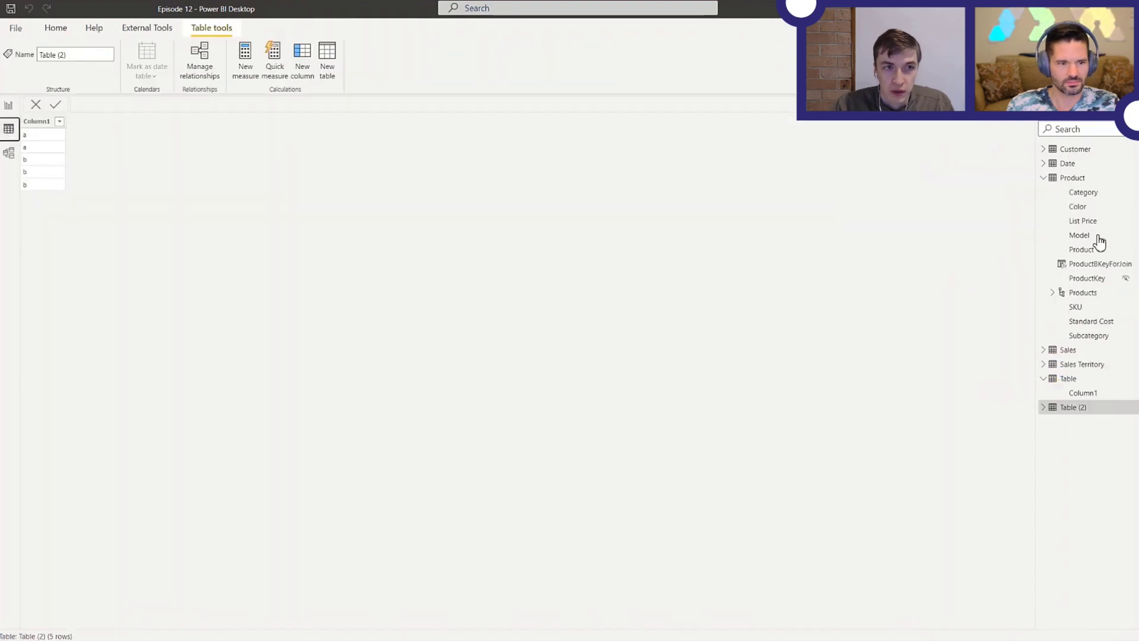
Select Product's ProductBKeyForJoin field to display its UPPER('Product'[SKU]) formula.
{"action": "left_click", "coordinate": [1096, 263]}
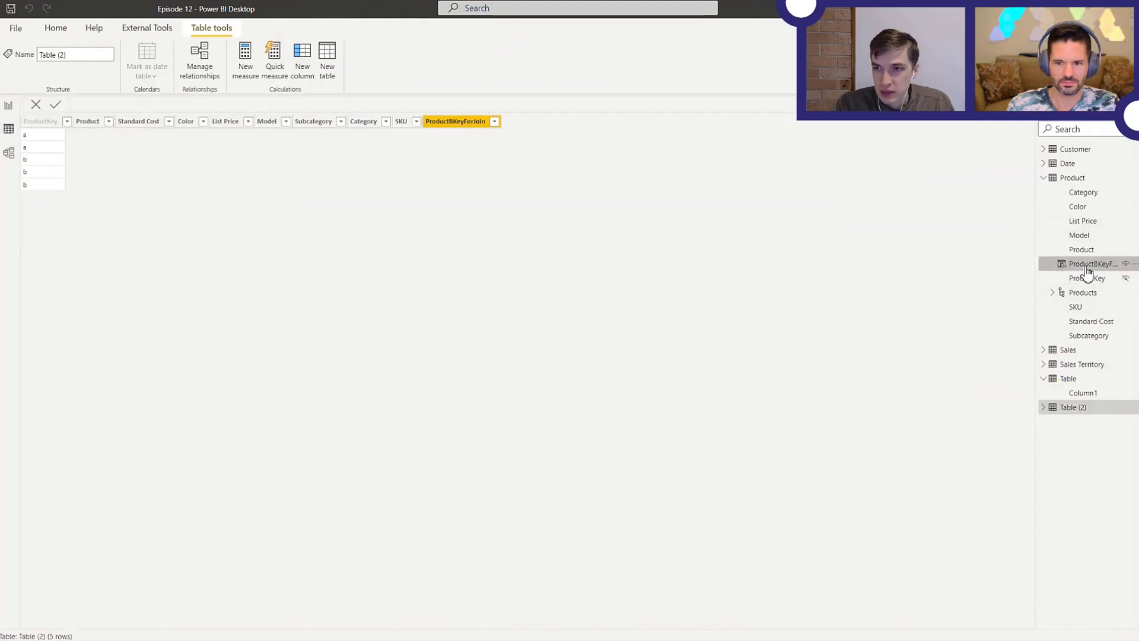
{"action": "left_click", "coordinate": [1094, 263]}
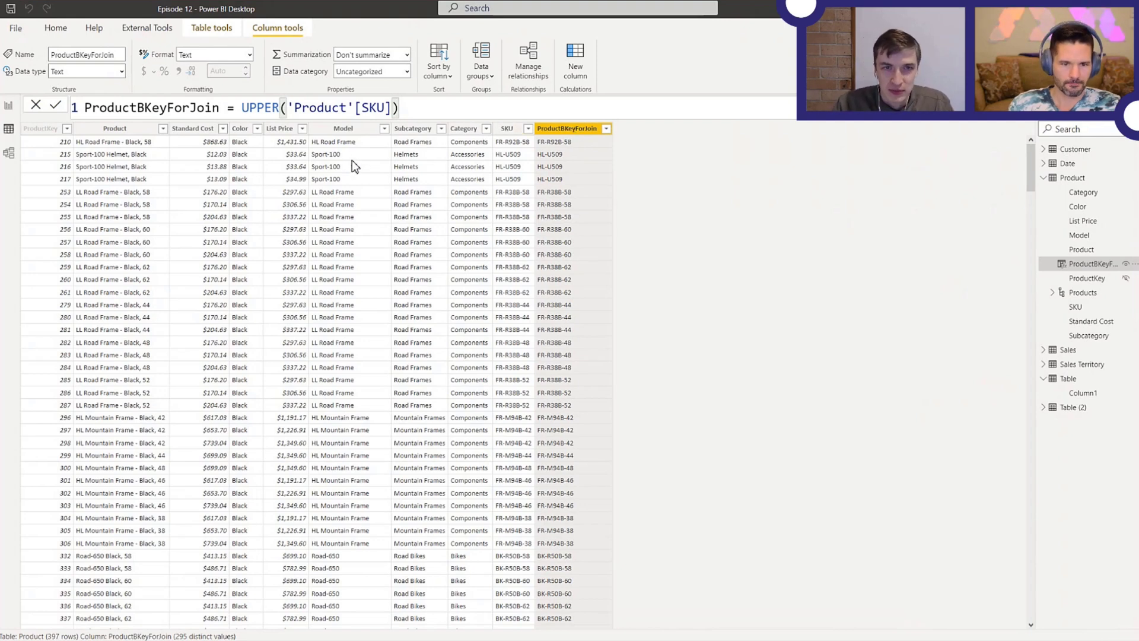
{"action": "mouse_move", "coordinate": [197, 156]}
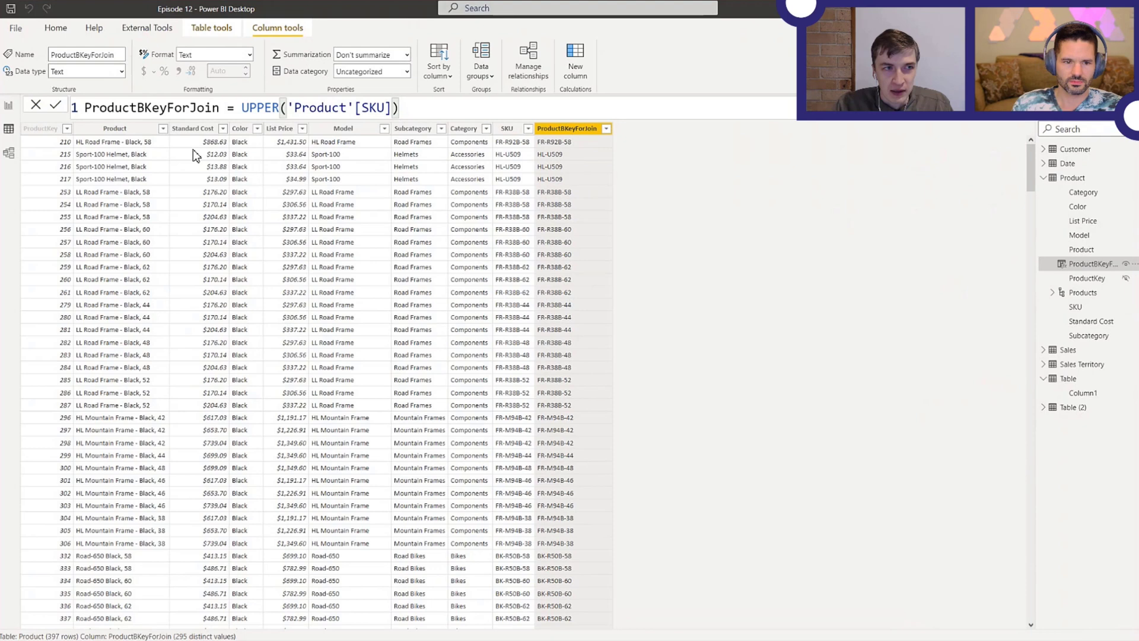
{"action": "mouse_move", "coordinate": [197, 155]}
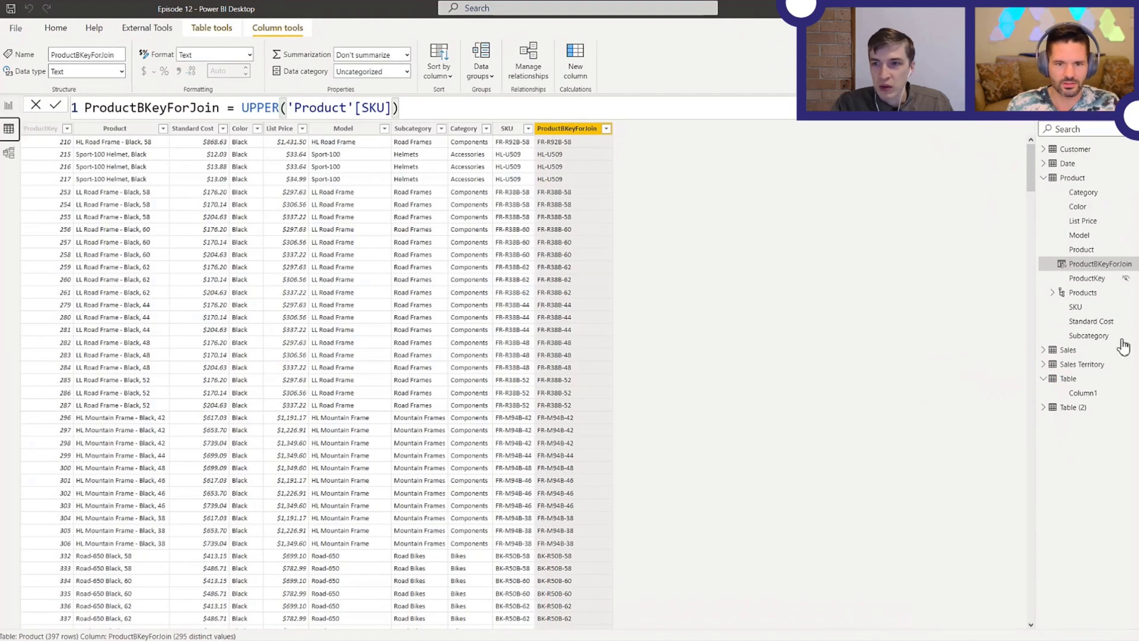
Open Table's rows and select Column1, reporting 2 distinct values over A, A, B, B.
{"action": "left_click", "coordinate": [1067, 378]}
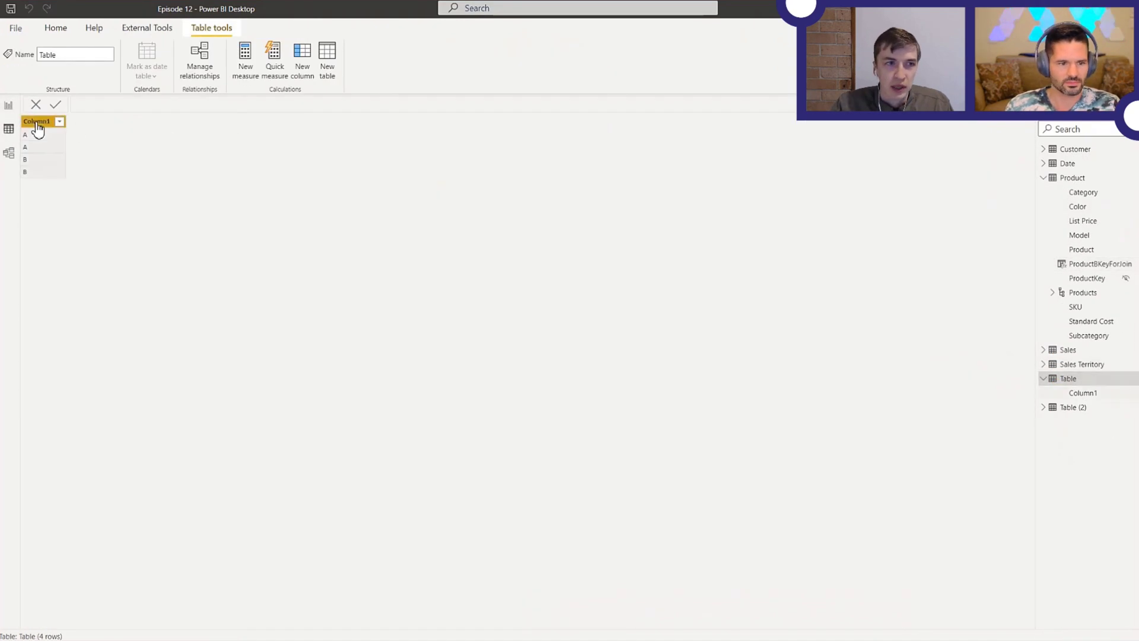
{"action": "left_click", "coordinate": [36, 121]}
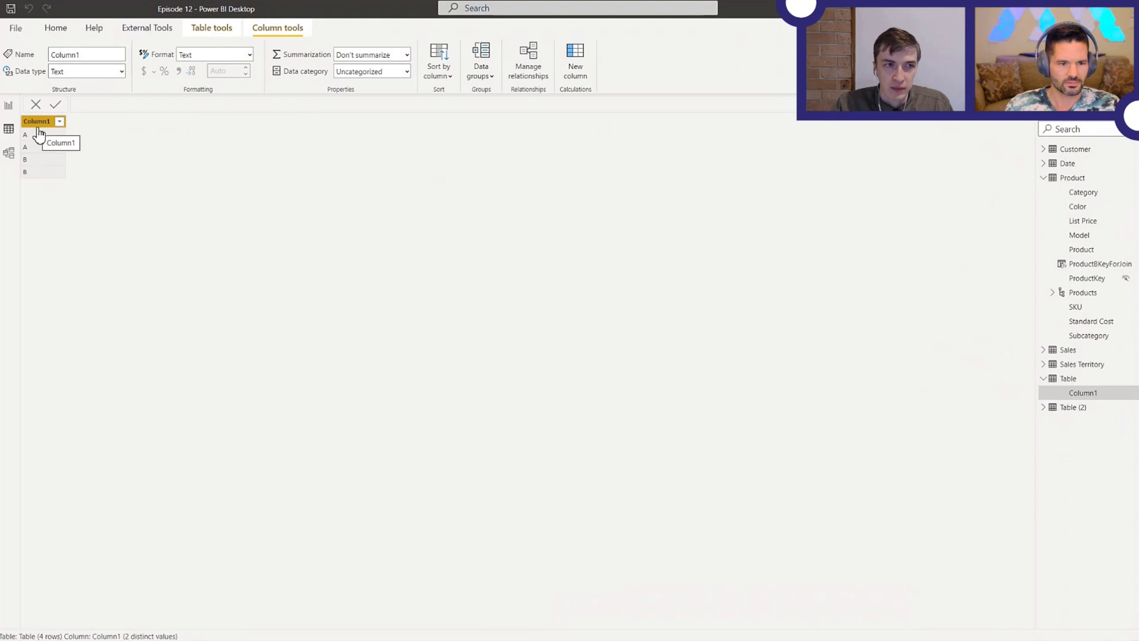
{"action": "mouse_move", "coordinate": [76, 420]}
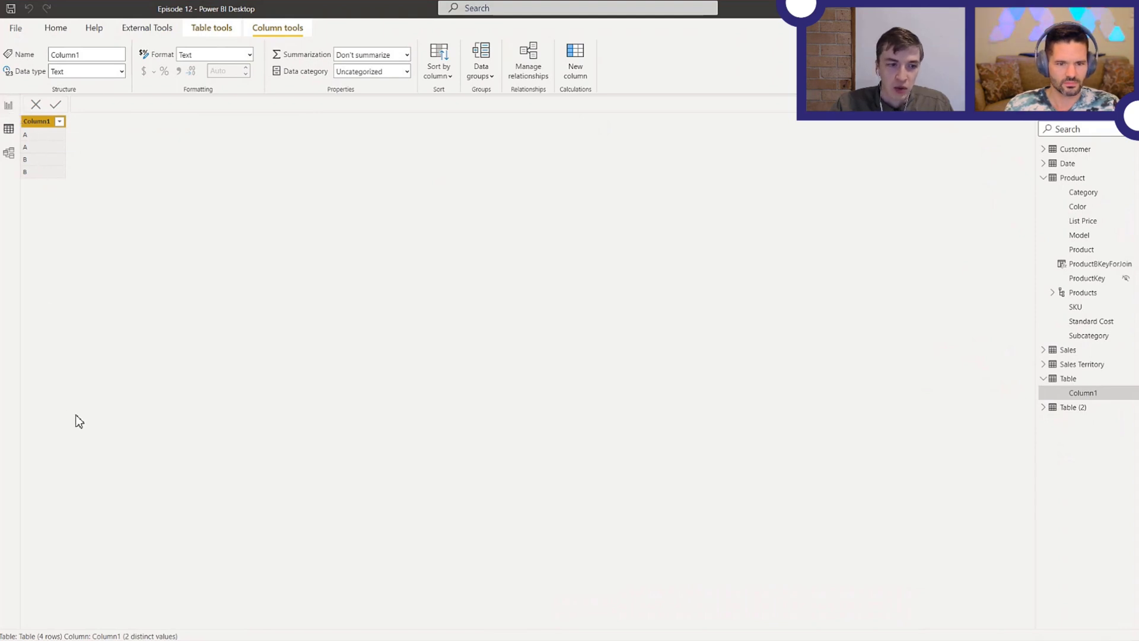
{"action": "mouse_move", "coordinate": [9, 107]}
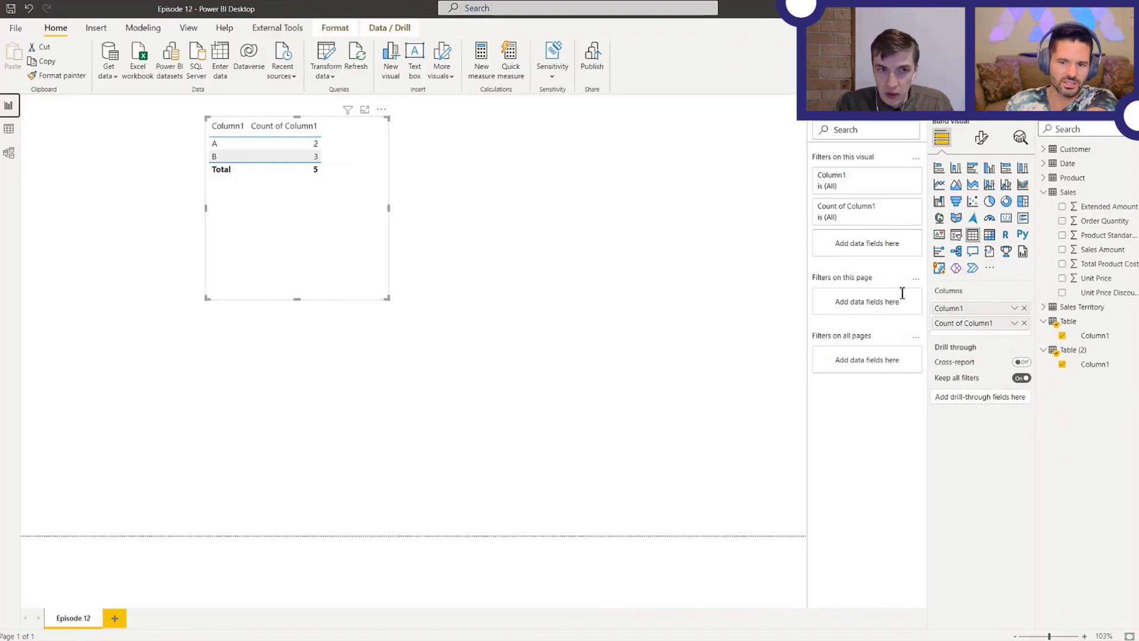
Set Table (2)'s Column1 field to Don't summarize so A pairs with a and B with b.
{"action": "left_click", "coordinate": [1024, 323]}
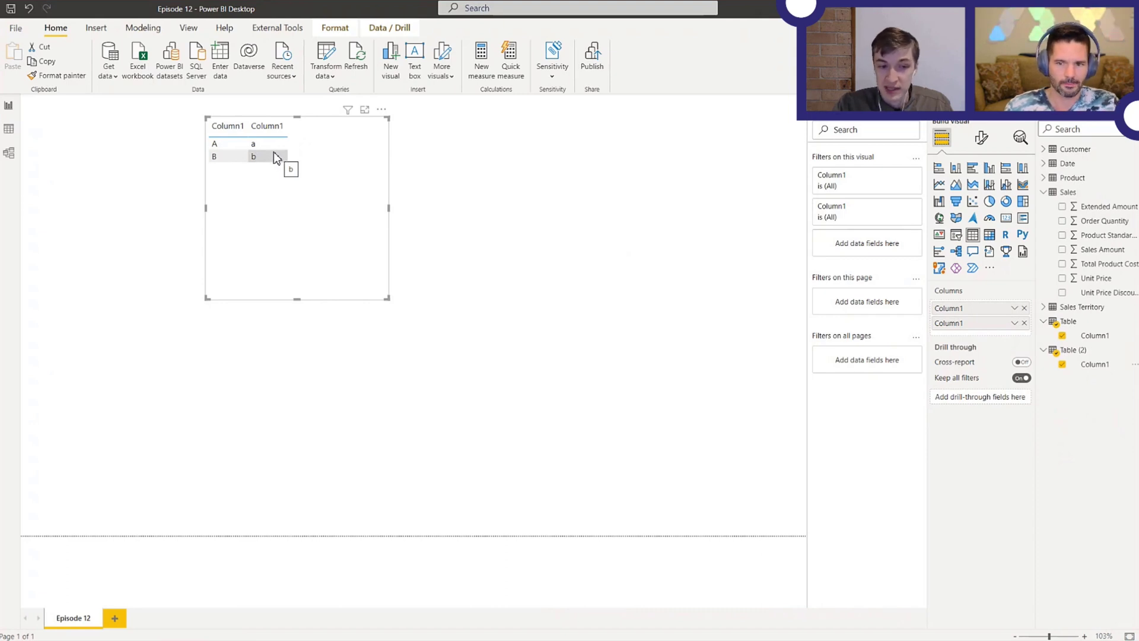
{"action": "mouse_move", "coordinate": [297, 154]}
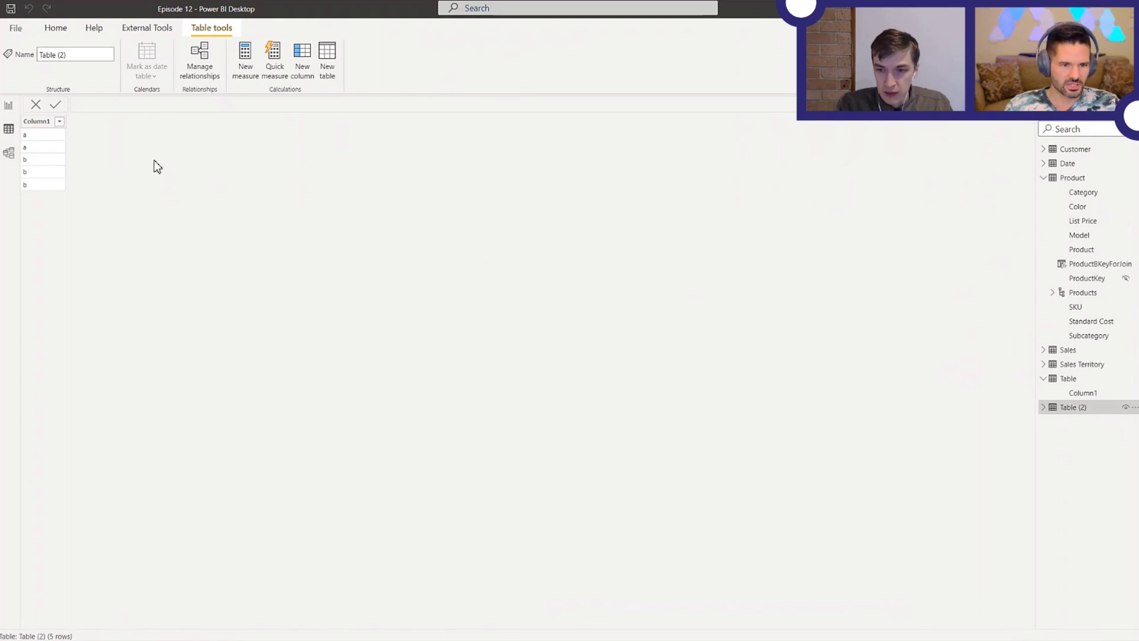
{"action": "mouse_move", "coordinate": [187, 172]}
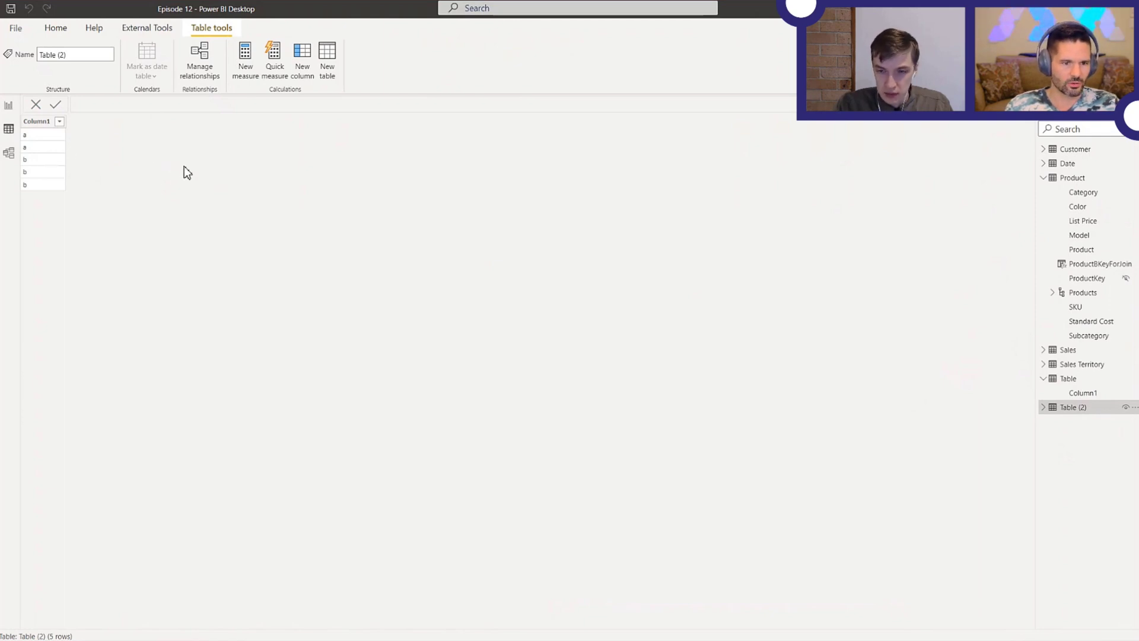
{"action": "mouse_move", "coordinate": [1042, 383]}
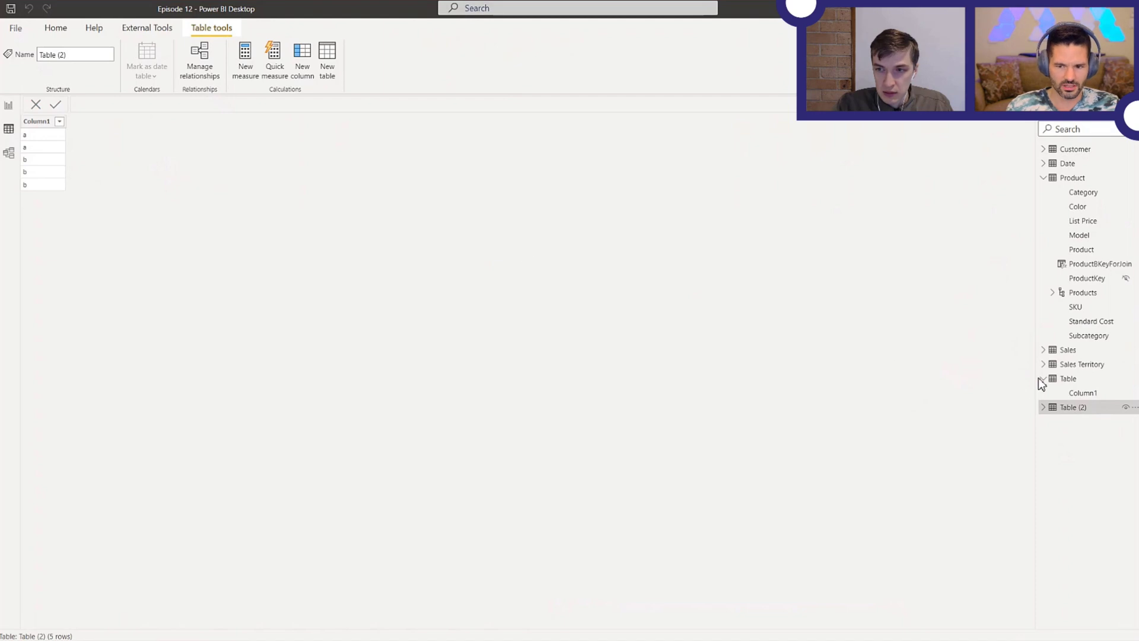
Open the Table query for editing in Power Query from the Fields pane.
{"action": "right_click", "coordinate": [1068, 379]}
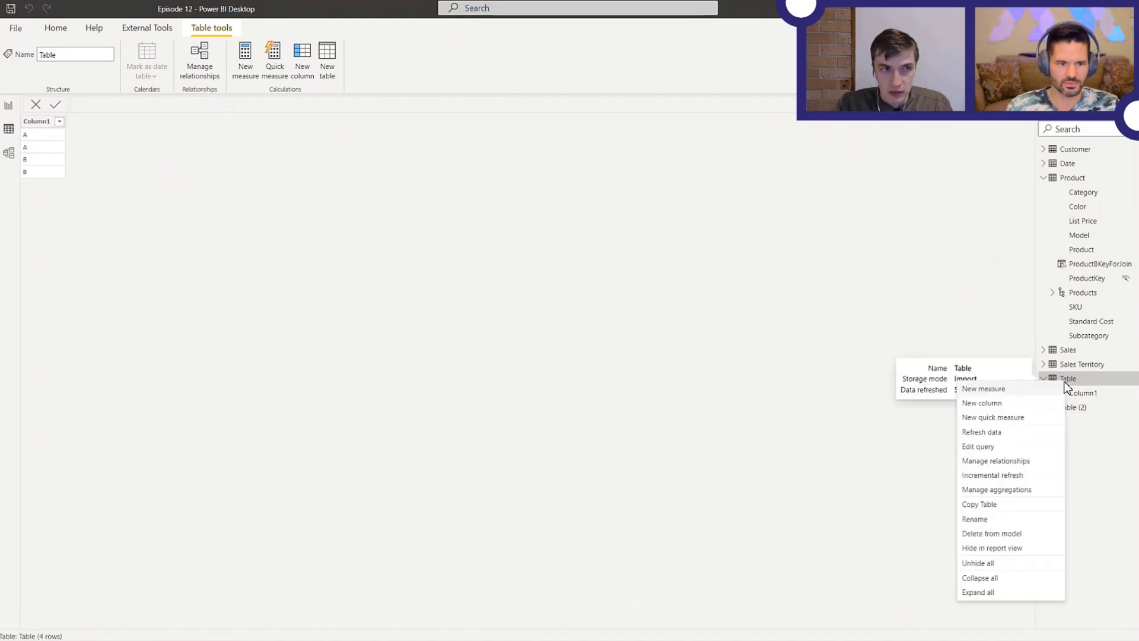
{"action": "left_click", "coordinate": [978, 446]}
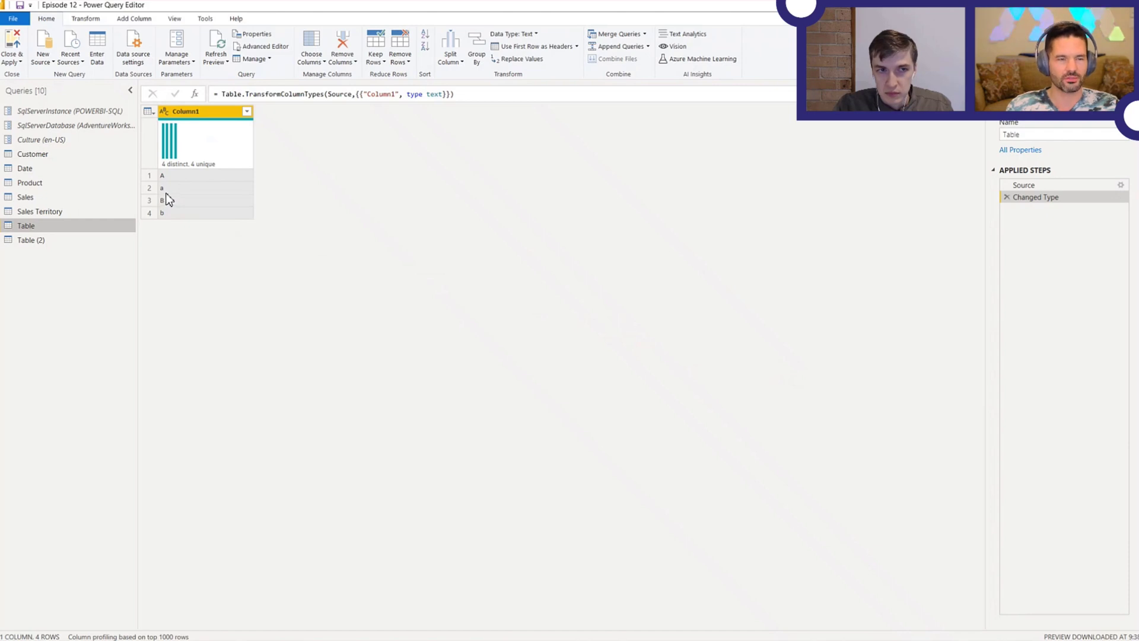
{"action": "mouse_move", "coordinate": [171, 195]}
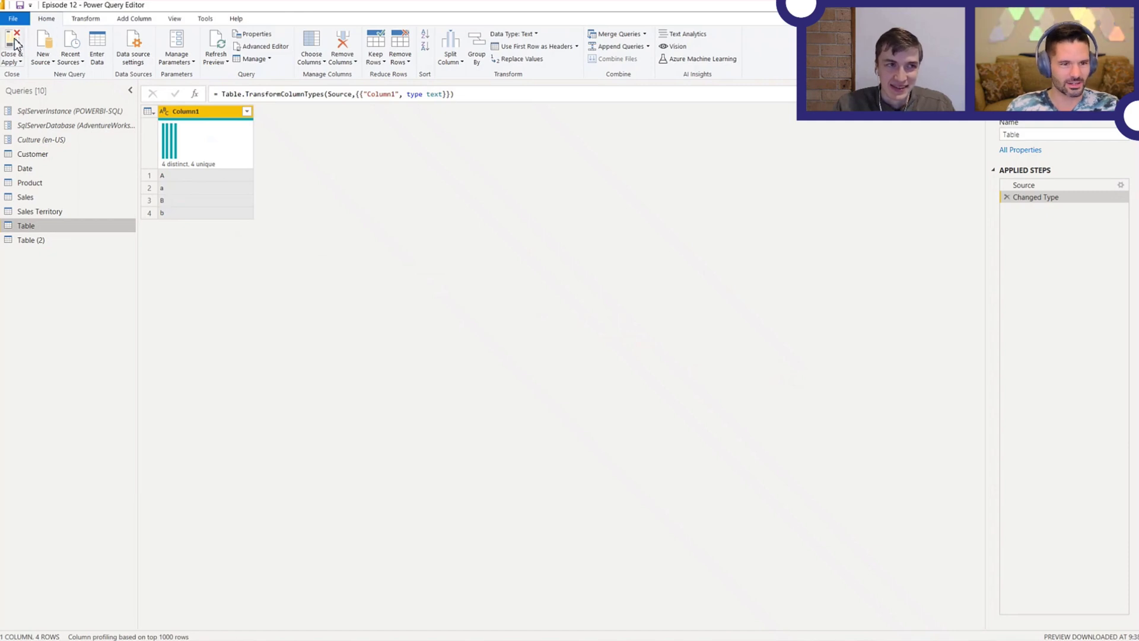
{"action": "mouse_move", "coordinate": [12, 45]}
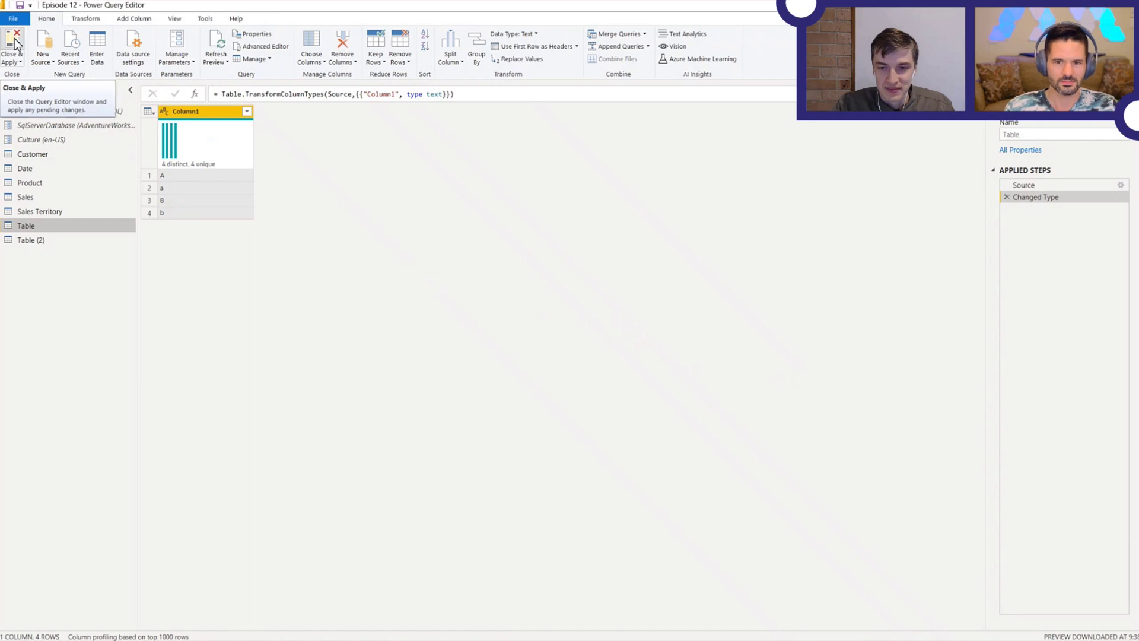
After reviewing Column1 values A, a, B, b, close the editor and apply changes.
{"action": "left_click", "coordinate": [12, 41]}
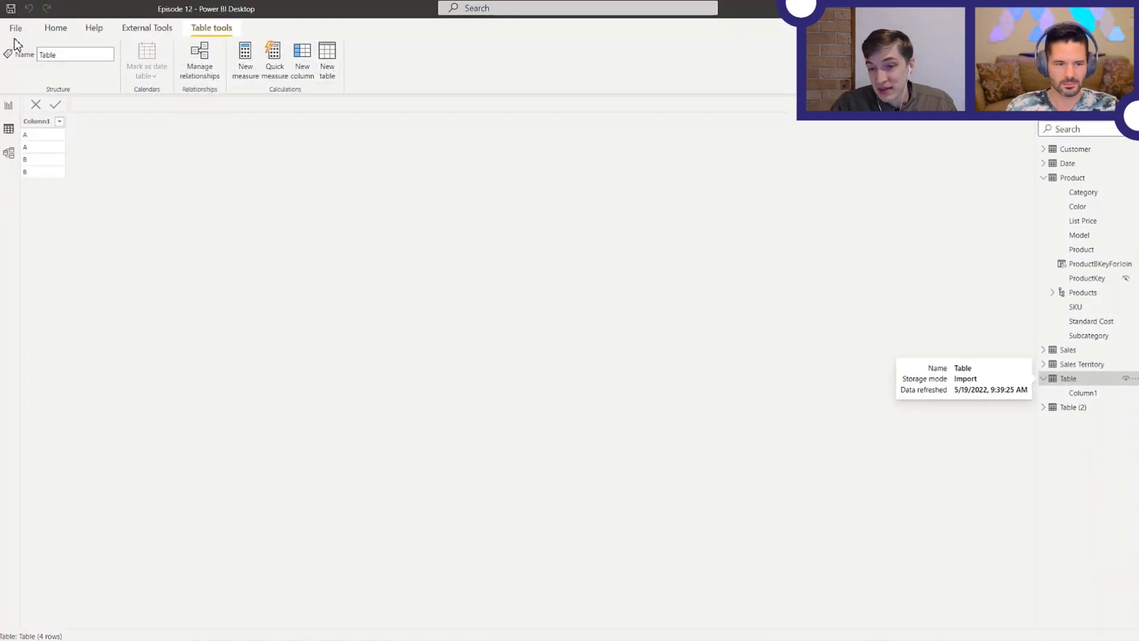